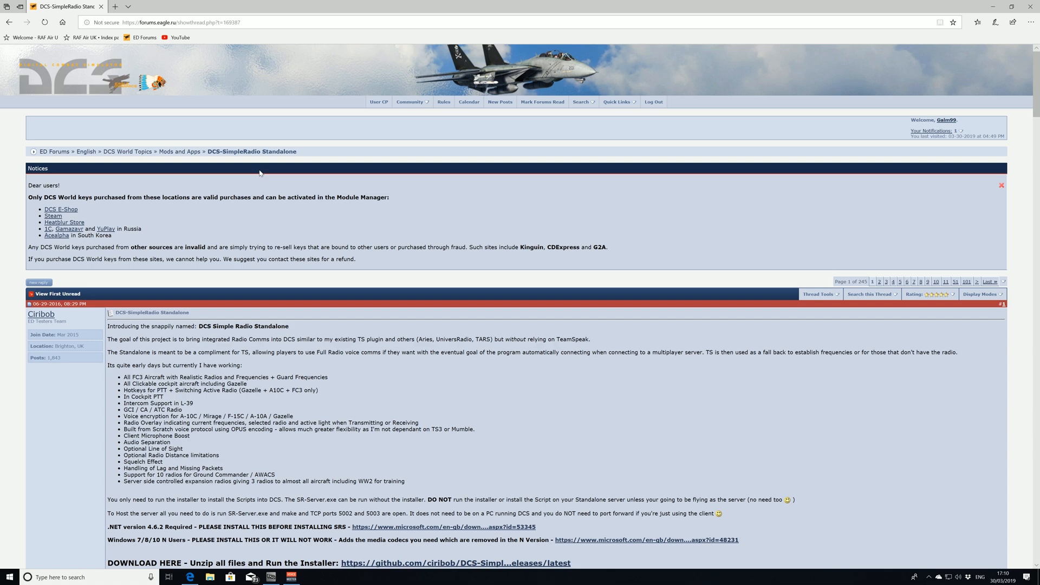
# Scroll the SRS forum thread down to the DOWNLOAD HERE link and Manual Install Procedure
pyautogui.scroll(-3)
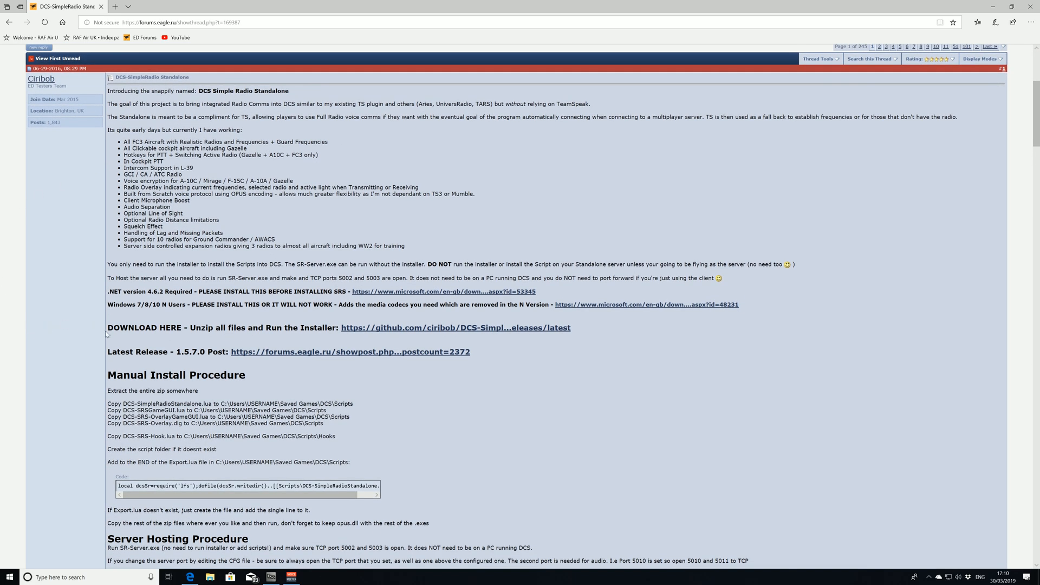
pyautogui.moveTo(362, 377)
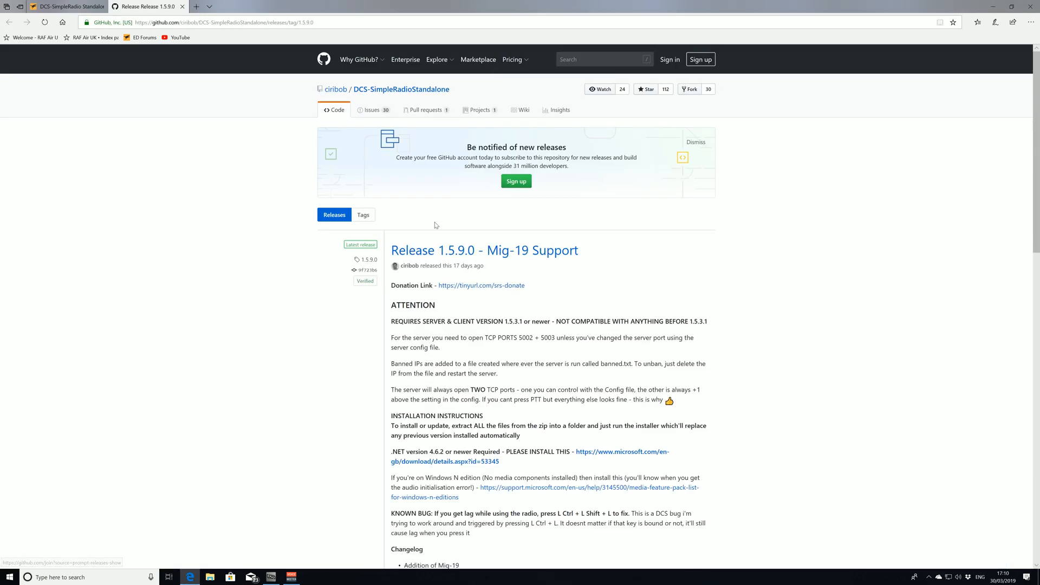
pyautogui.moveTo(555, 284)
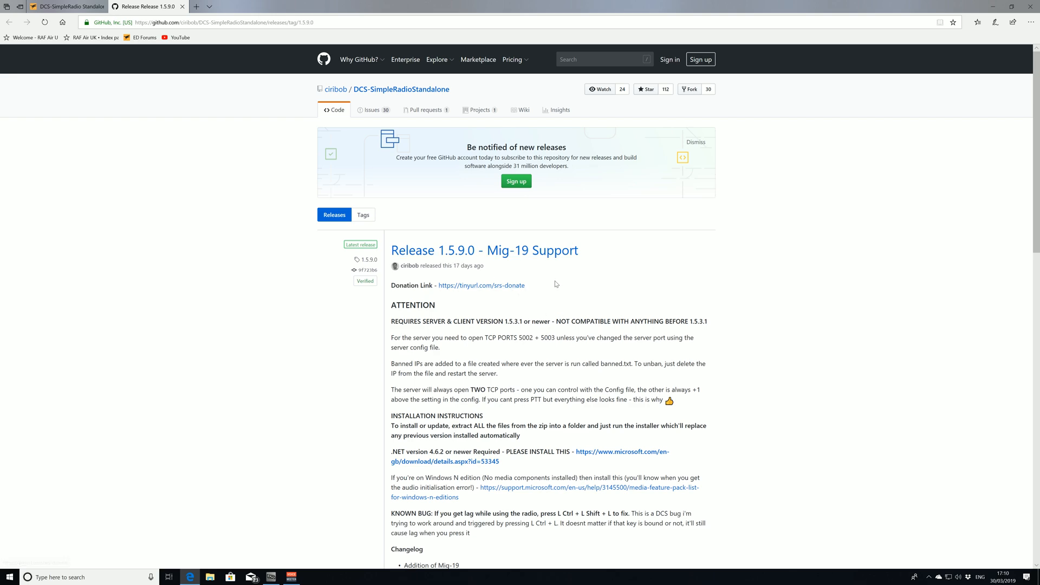
# Download DCS-SimpleRadioStandalone-1.5.9.0.zip from the release Assets on GitHub
pyautogui.scroll(-3)
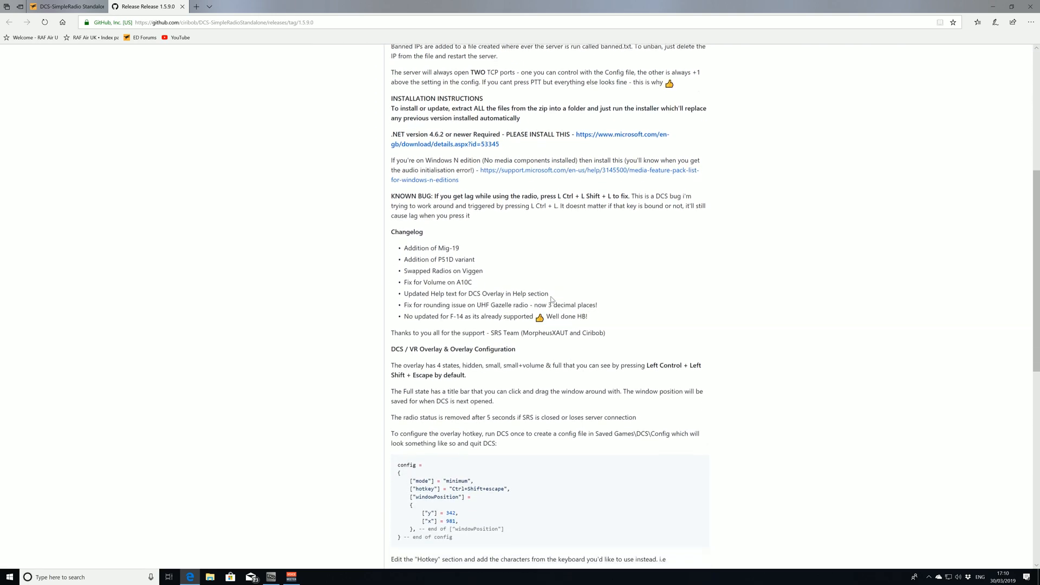
pyautogui.scroll(-3)
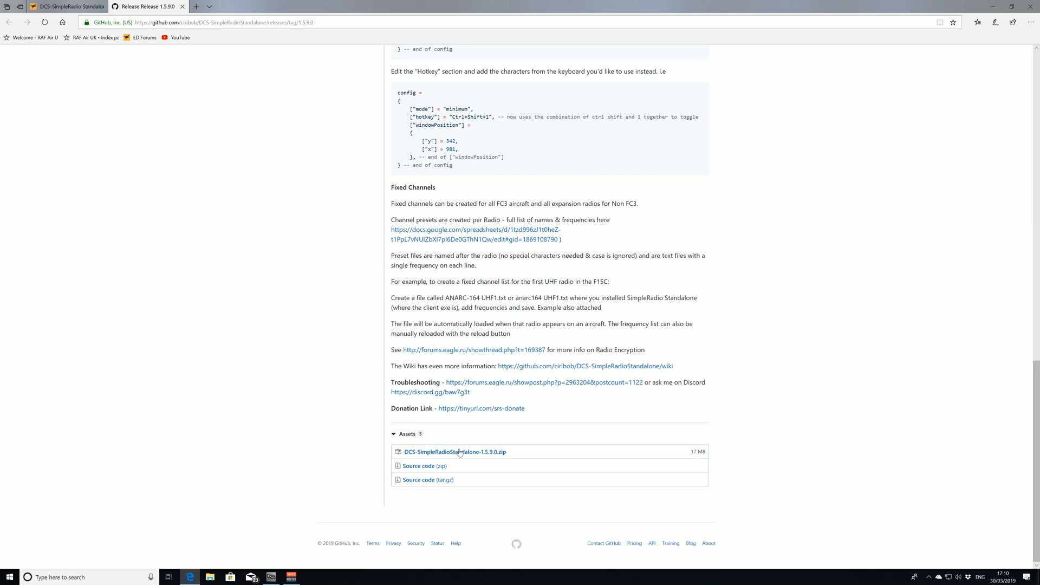
pyautogui.click(454, 452)
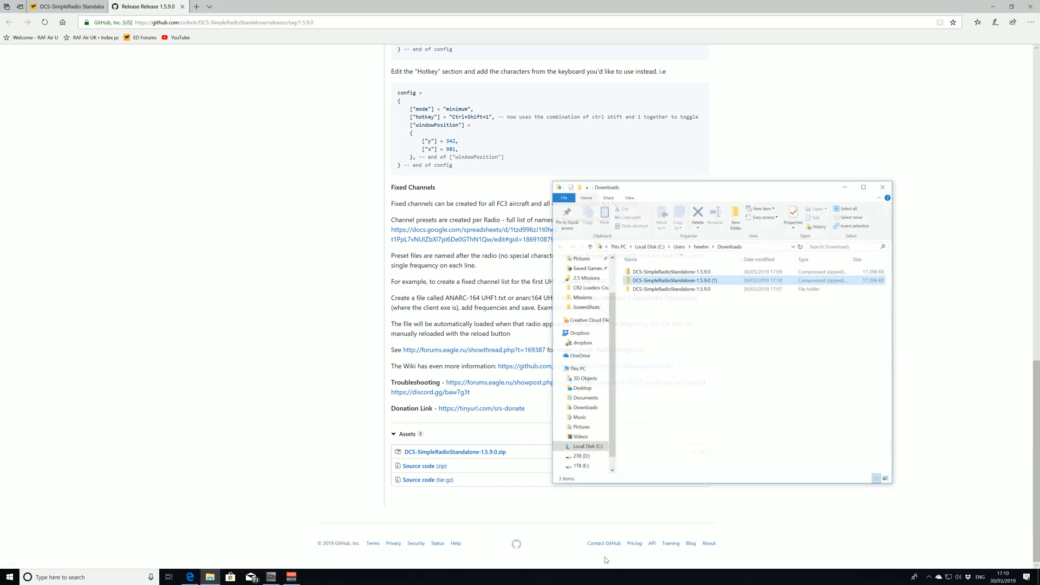
# Delete the duplicate zip from Downloads and open the extracted DCS-SimpleRadioStandalone-1.5.9.0 folder
pyautogui.click(674, 279)
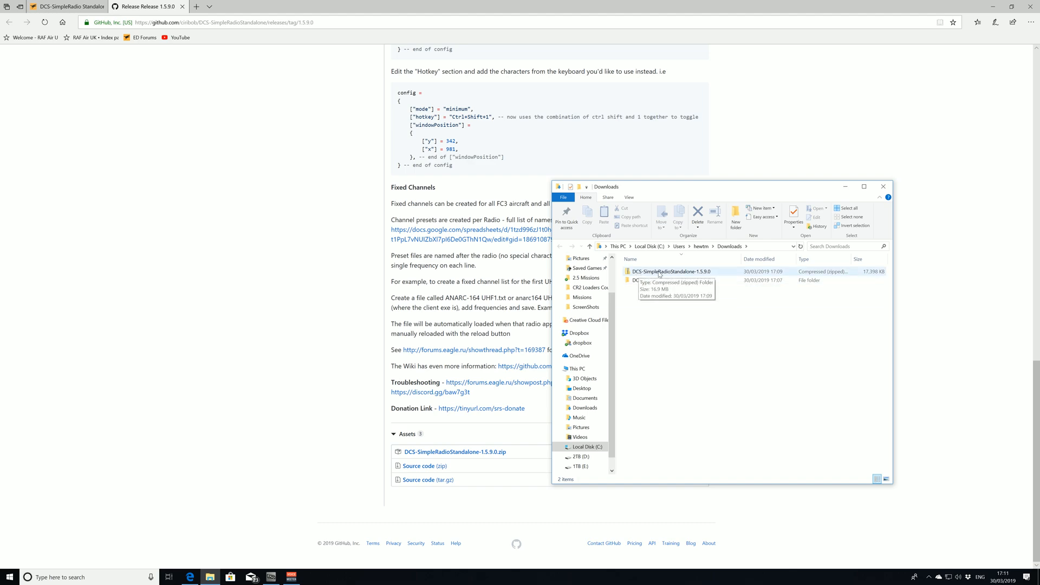
pyautogui.rightClick(671, 271)
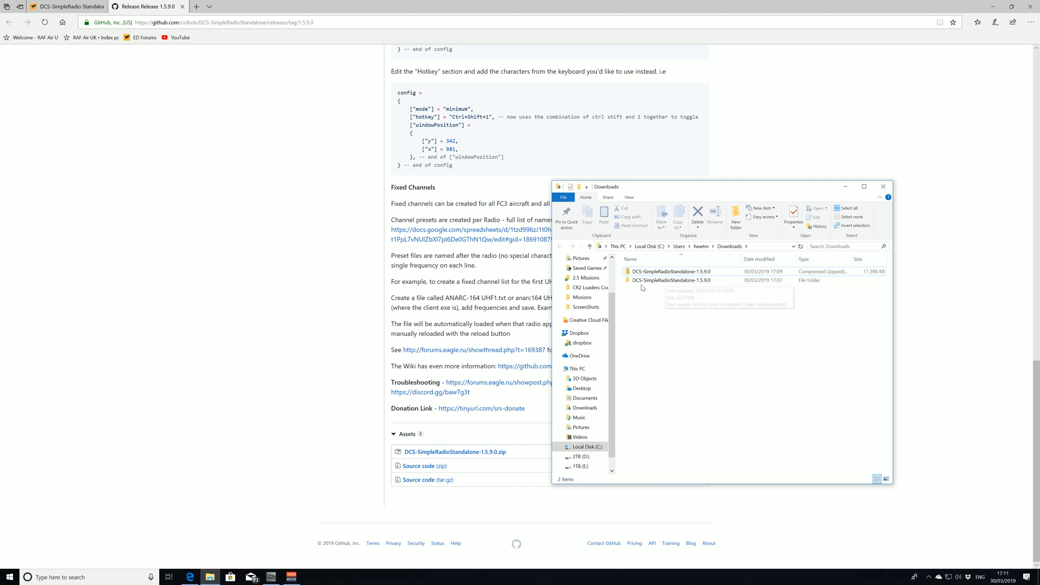
pyautogui.moveTo(670, 279)
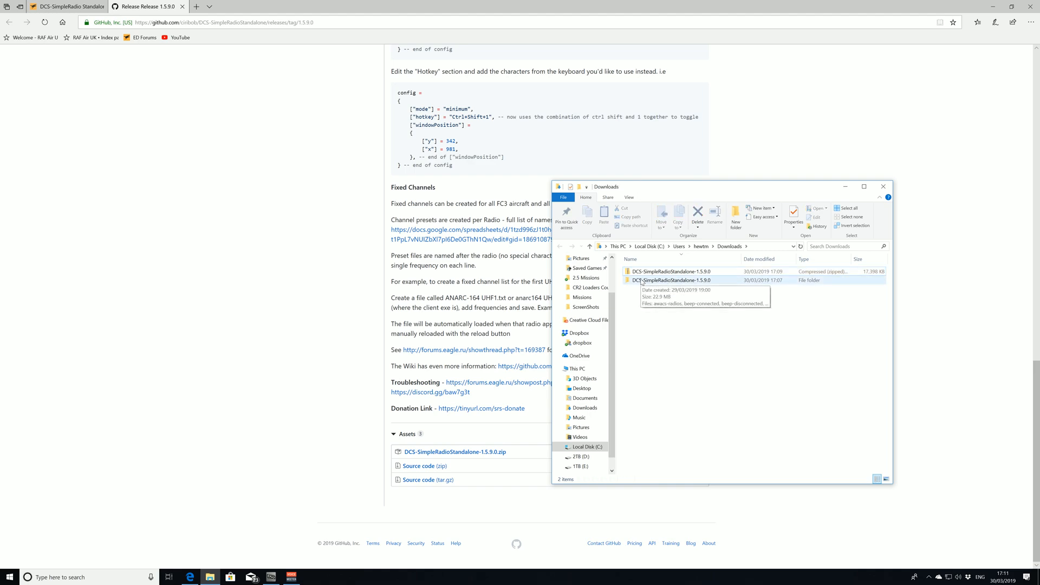
pyautogui.doubleClick(671, 280)
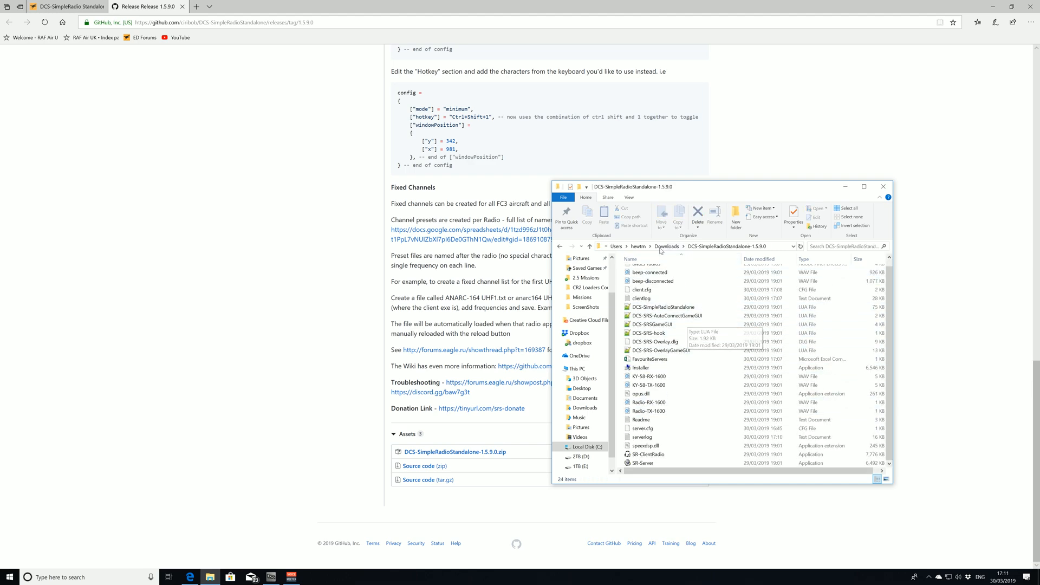
pyautogui.moveTo(647, 454)
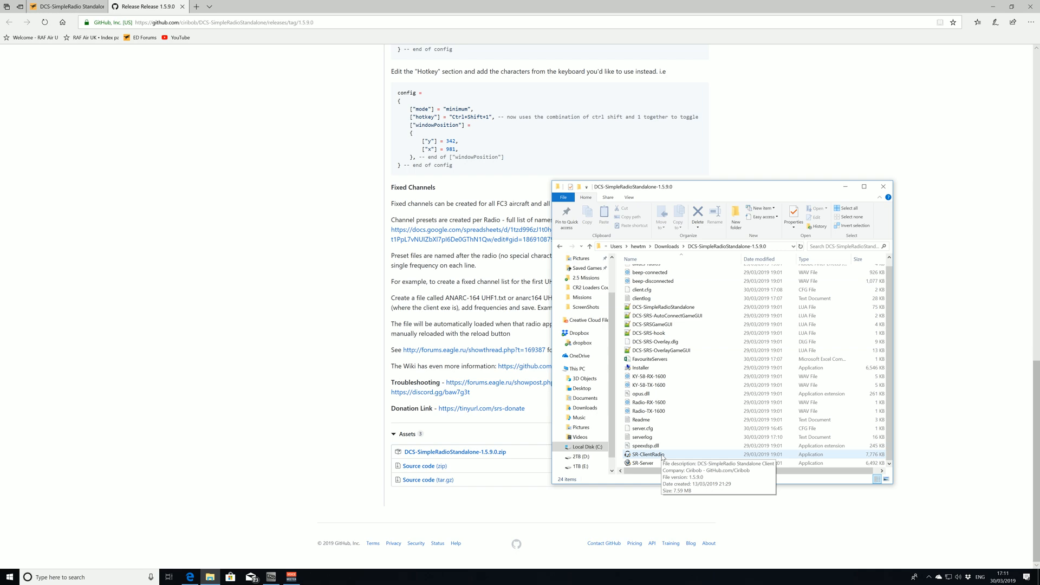
pyautogui.moveTo(647, 376)
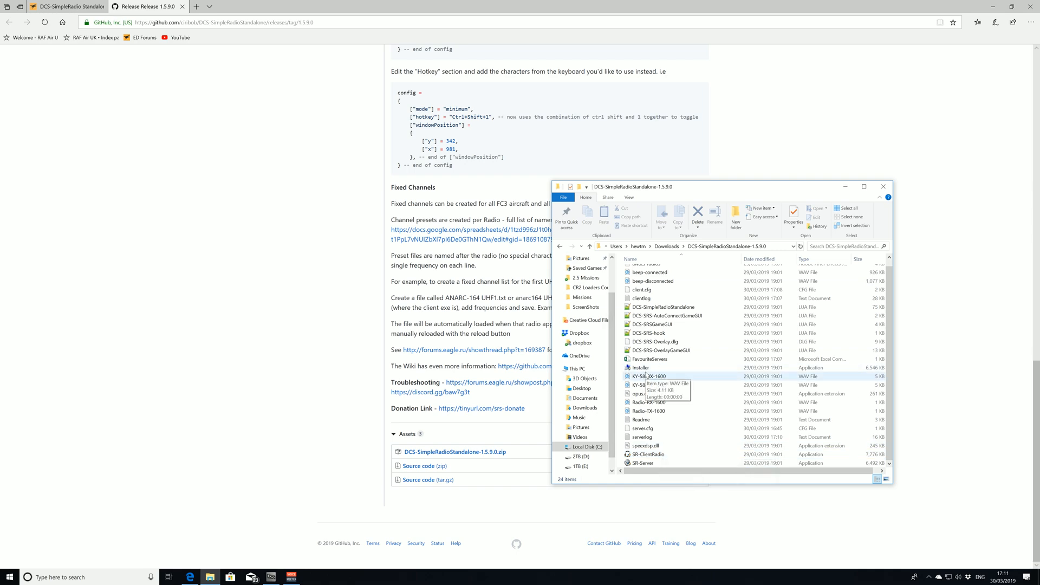
pyautogui.moveTo(584, 267)
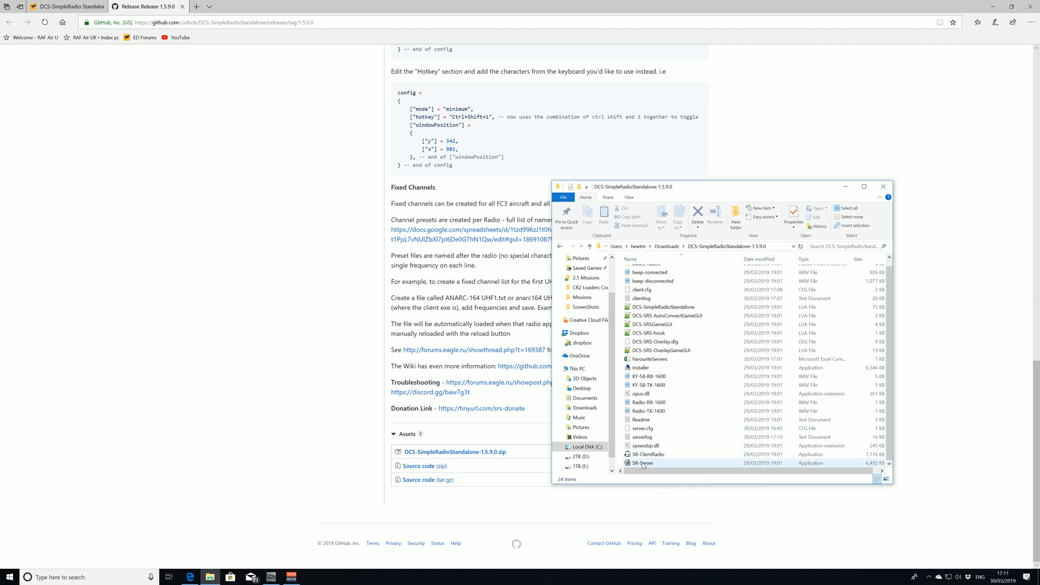
pyautogui.moveTo(643, 462)
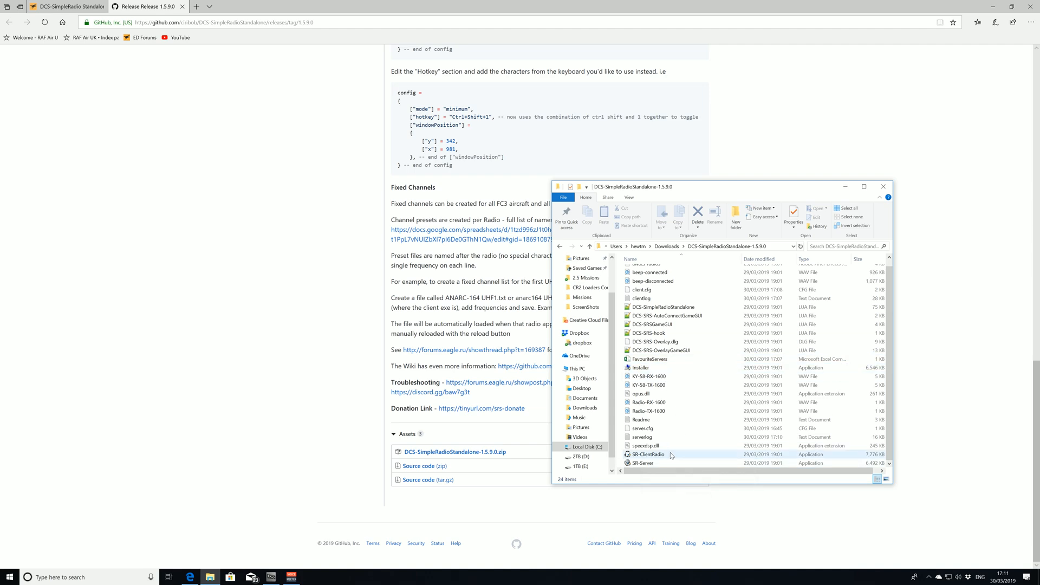
pyautogui.moveTo(666, 454)
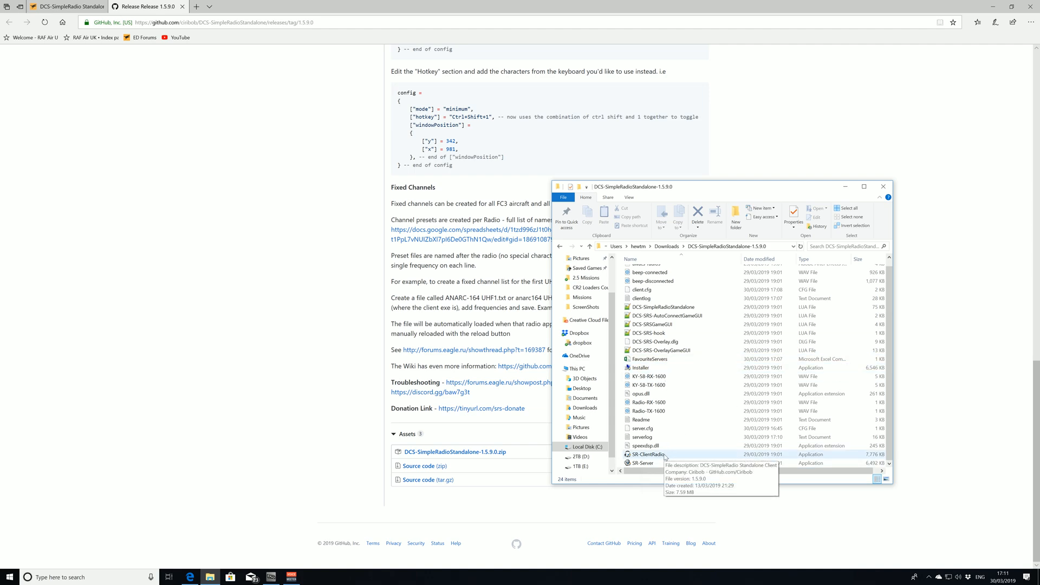
# Launch SR-Server on port 5002 and check its empty client list via Client Admin
pyautogui.doubleClick(642, 462)
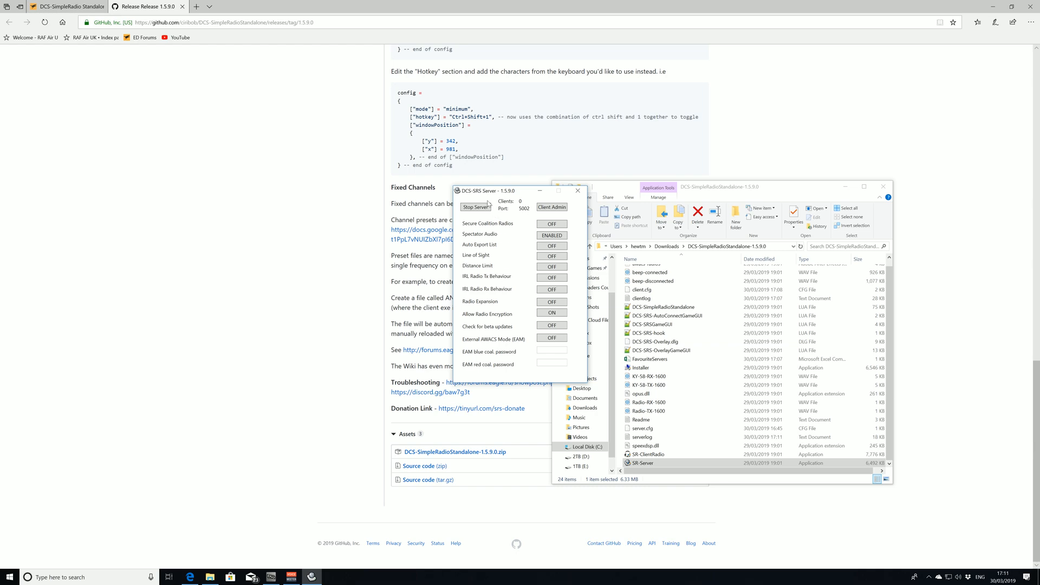
pyautogui.click(551, 207)
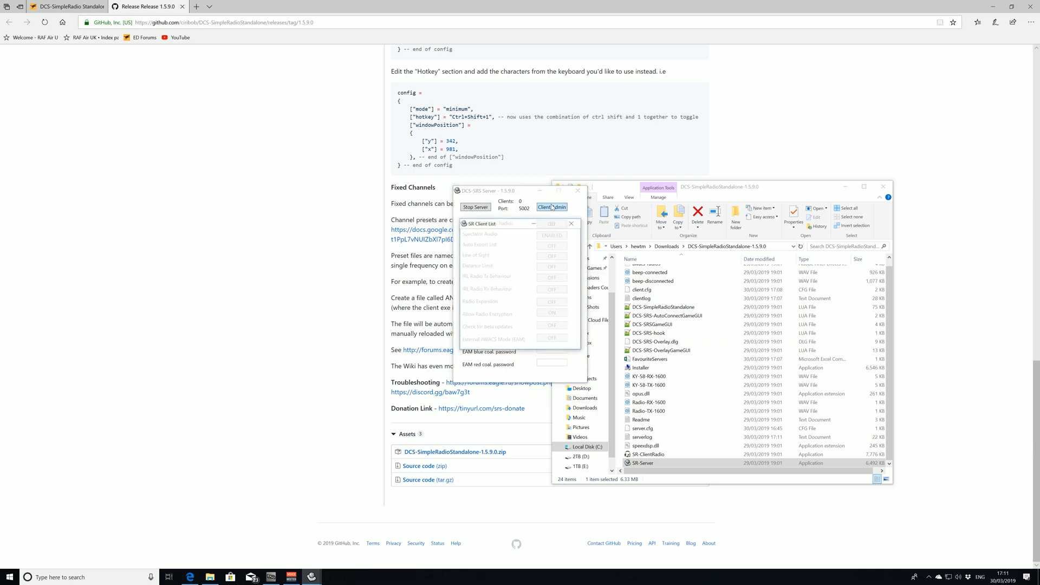
pyautogui.click(551, 207)
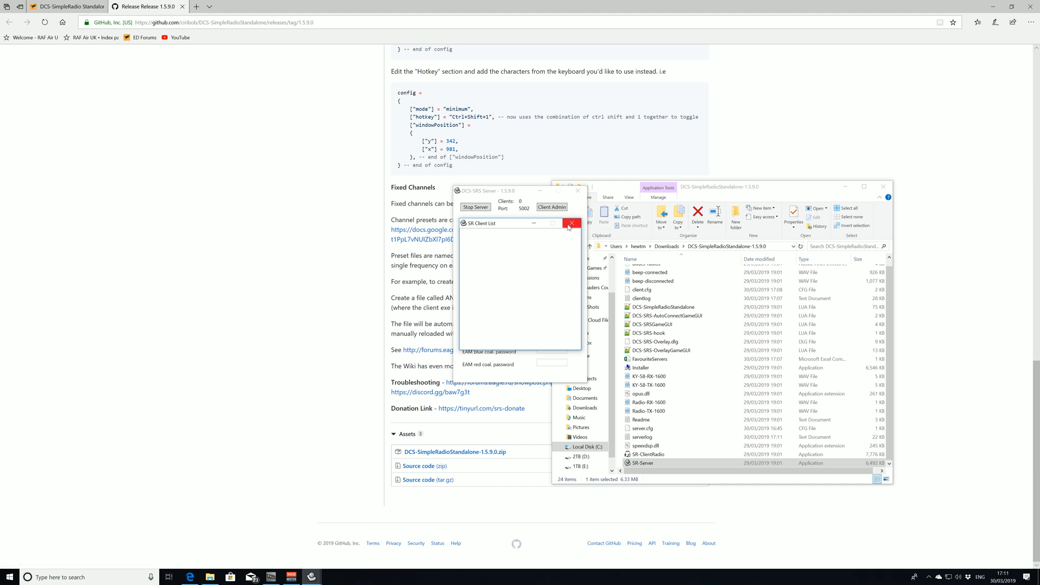
pyautogui.click(571, 224)
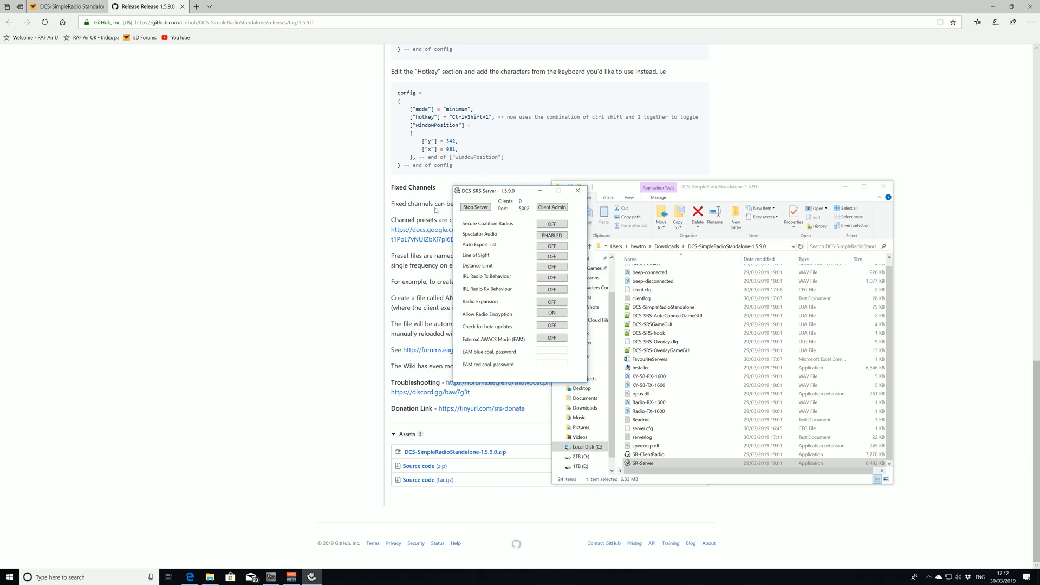
pyautogui.moveTo(499, 233)
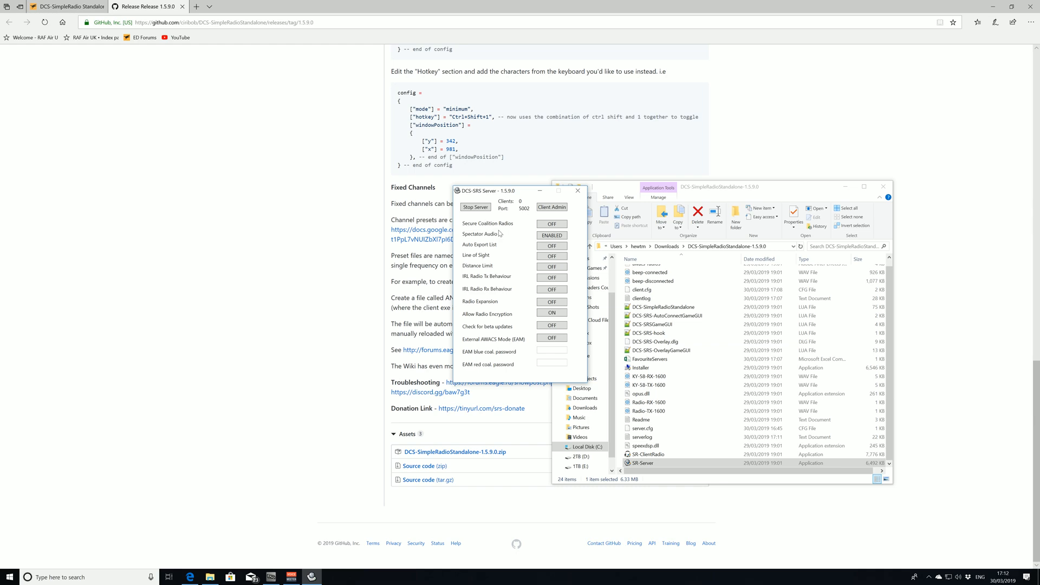
# Switch on secure coalition radios, Line of Sight, Distance Limit and IRL Radio Tx/Rx Behaviour
pyautogui.click(551, 223)
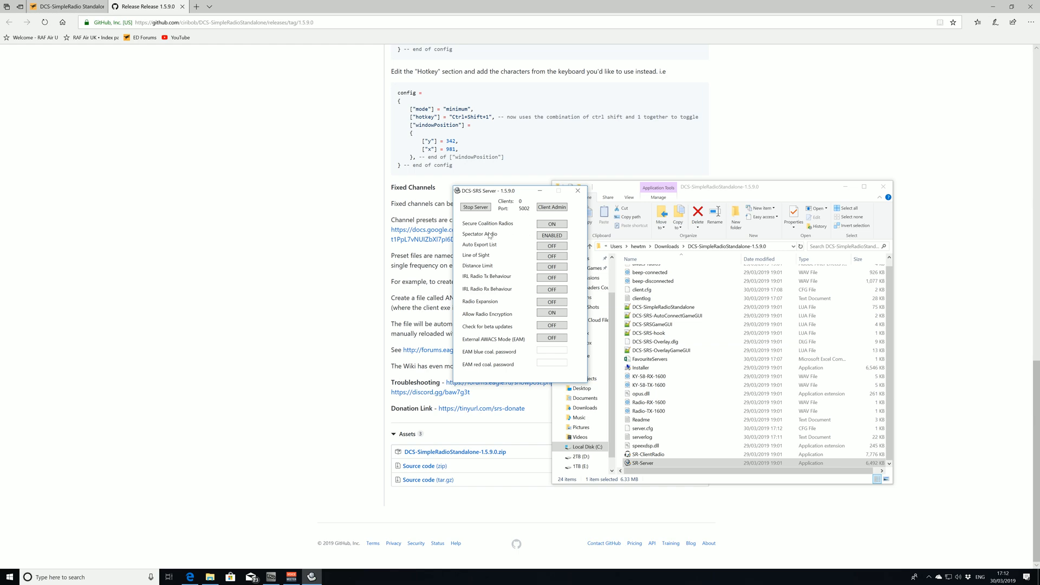
pyautogui.moveTo(516, 244)
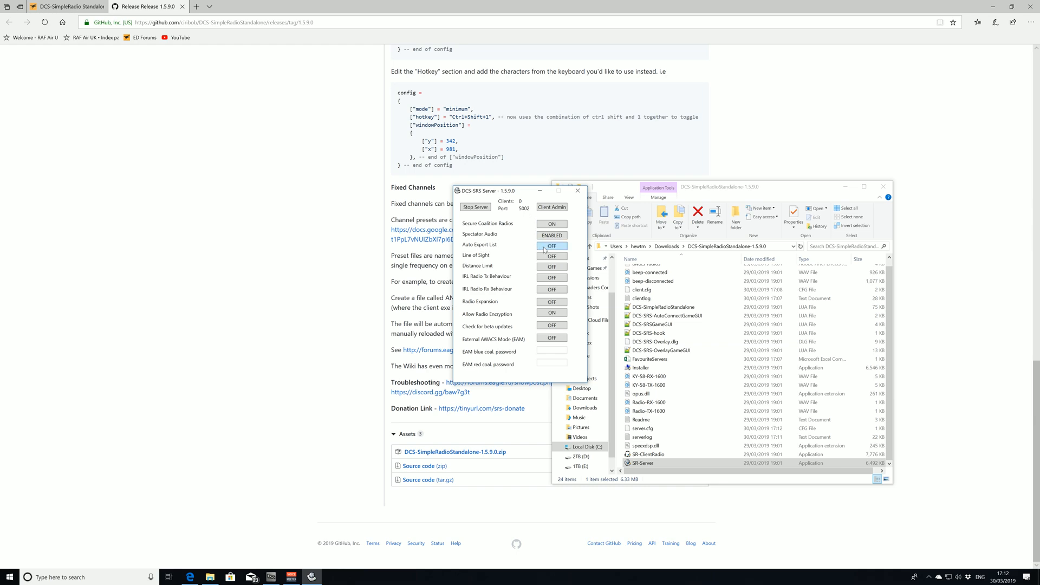
pyautogui.moveTo(513, 248)
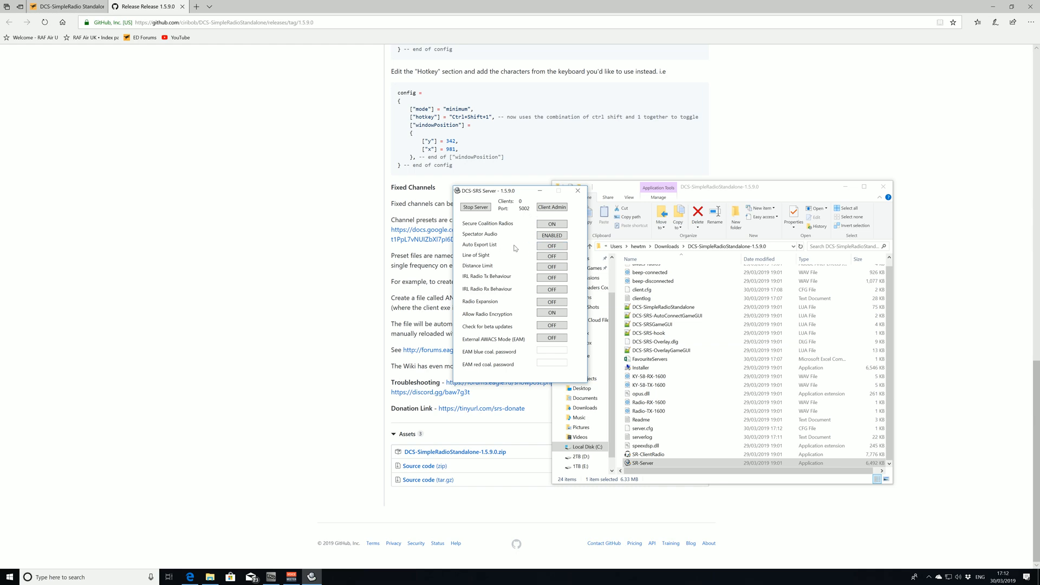
pyautogui.moveTo(488, 261)
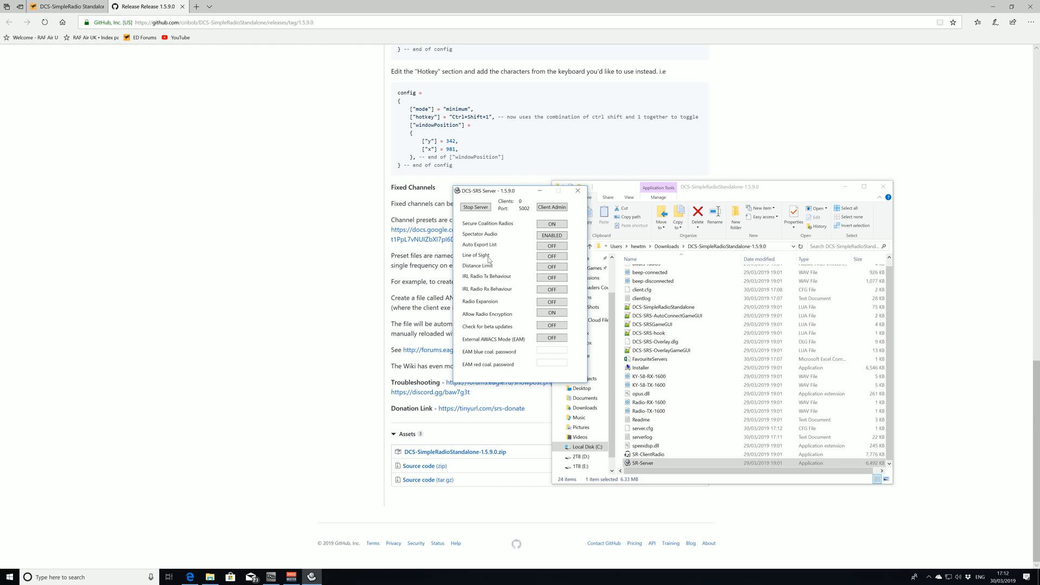
pyautogui.click(552, 255)
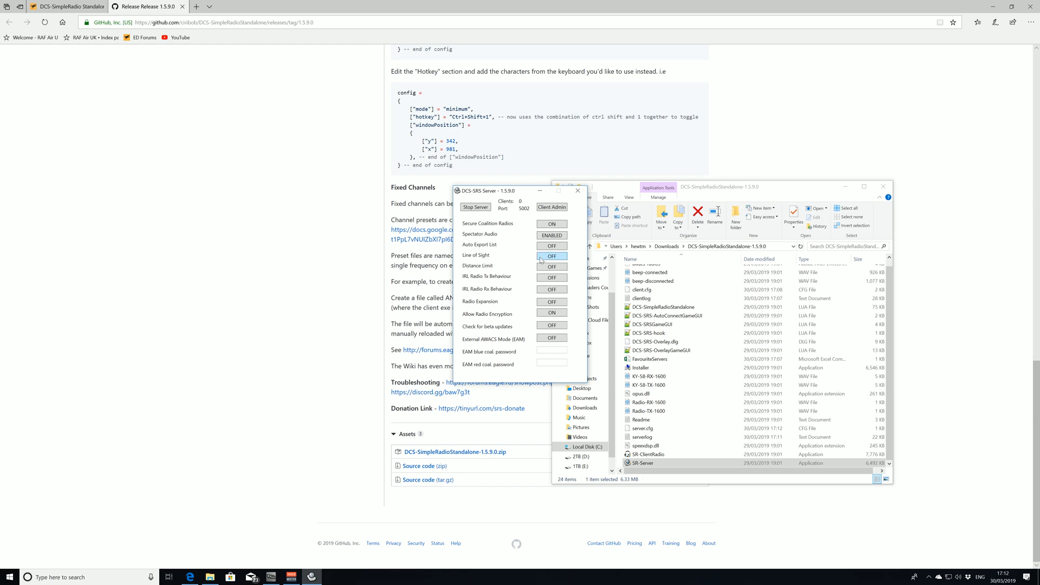
pyautogui.click(551, 267)
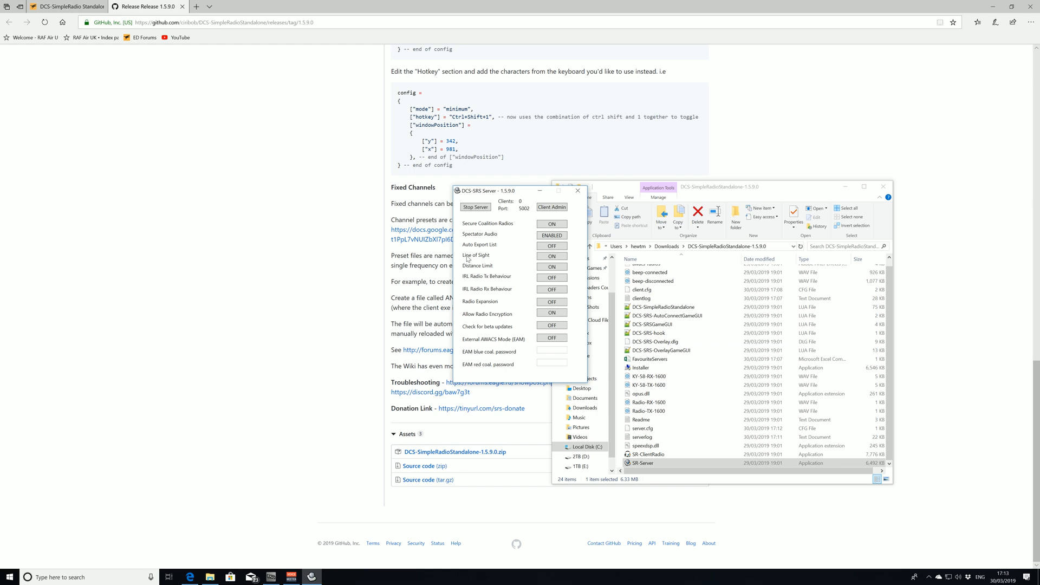
pyautogui.click(551, 276)
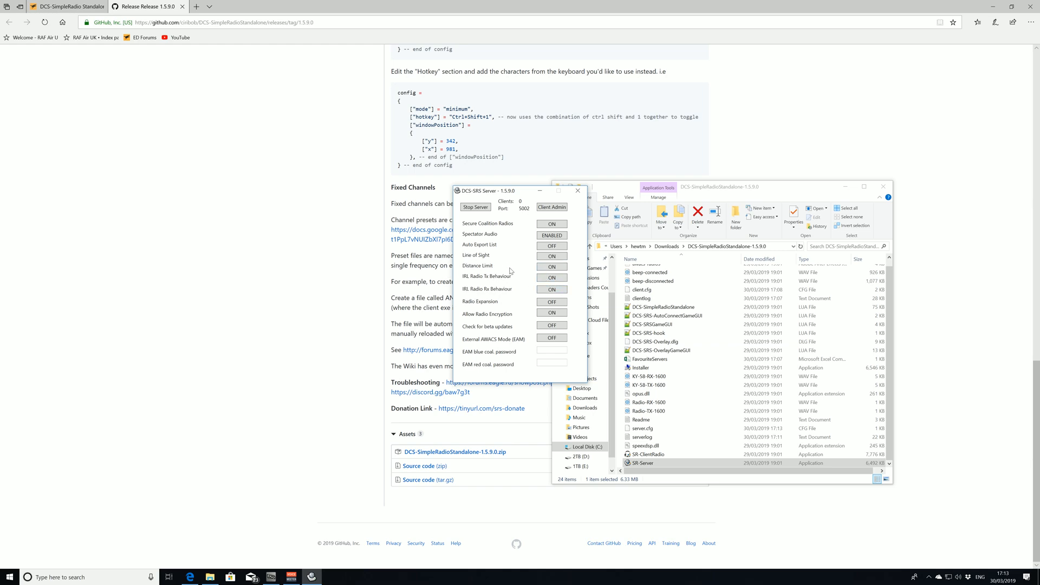
pyautogui.moveTo(507, 321)
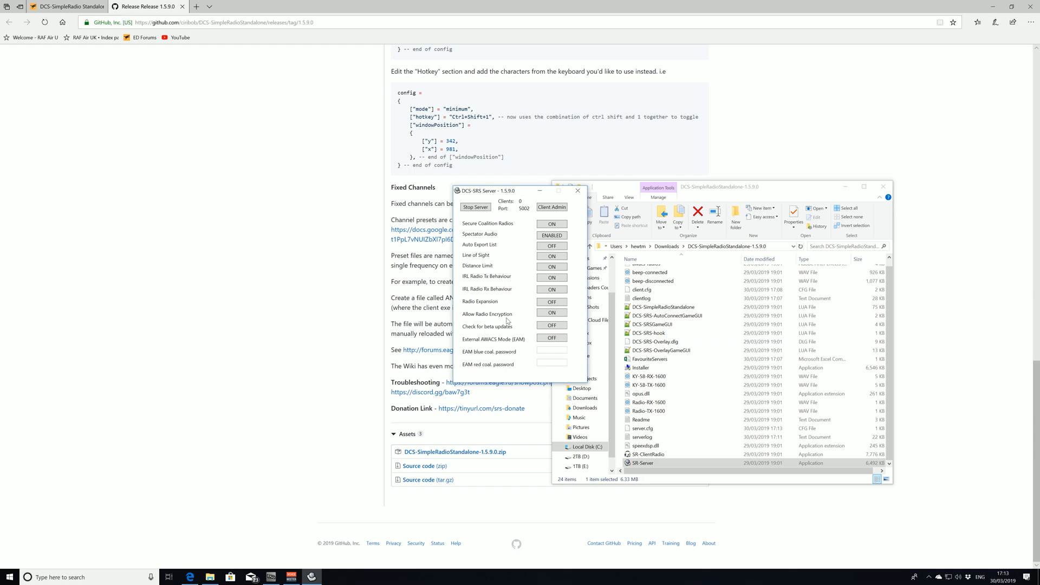
pyautogui.click(551, 312)
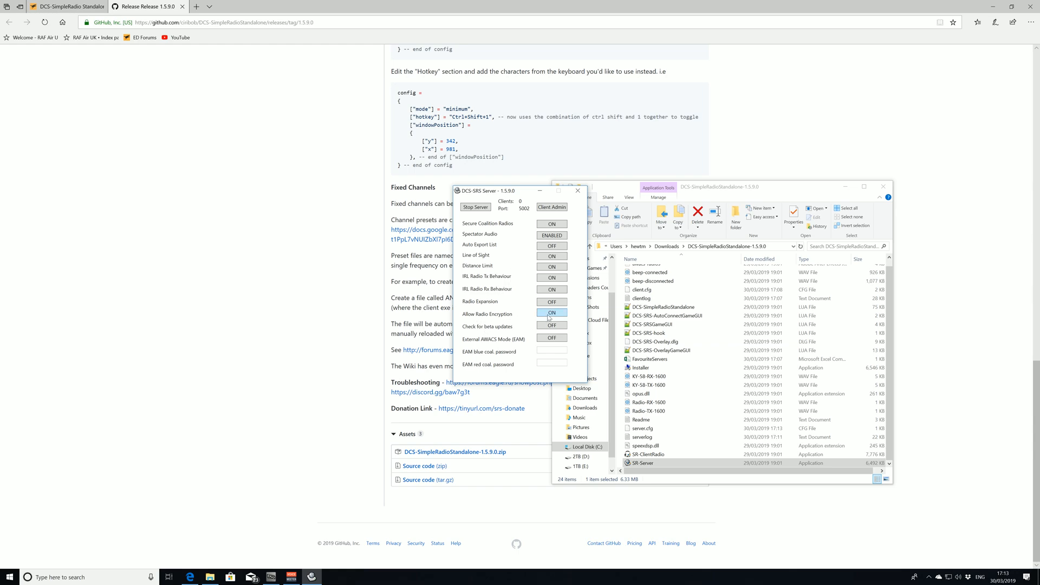
pyautogui.click(551, 313)
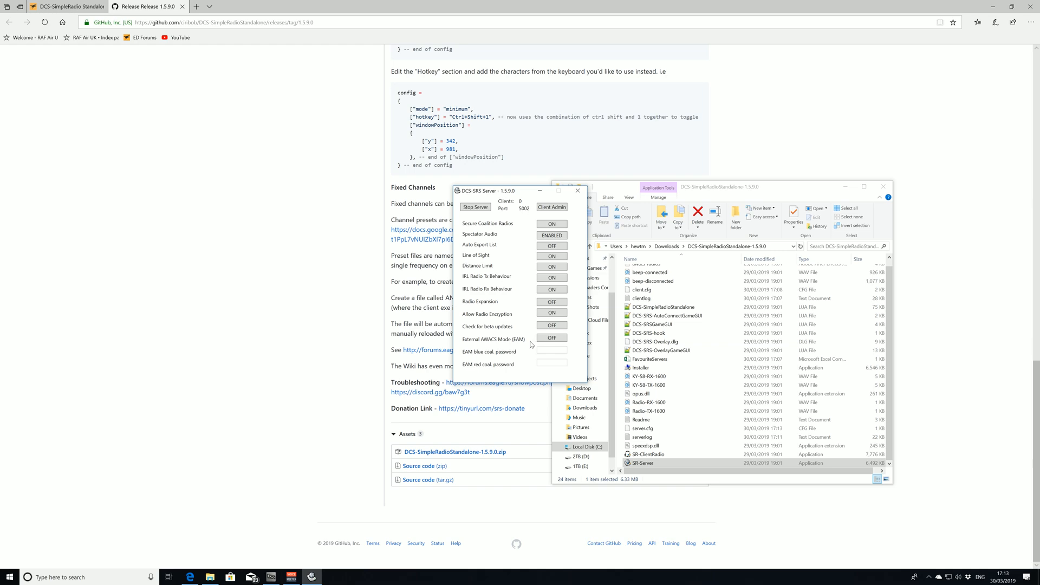
pyautogui.moveTo(477, 335)
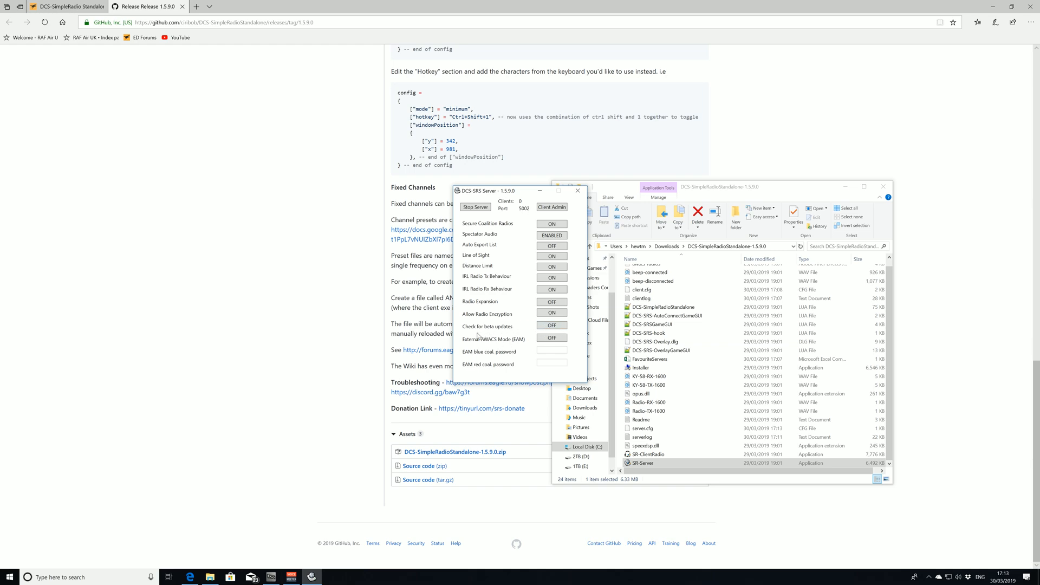
pyautogui.moveTo(499, 345)
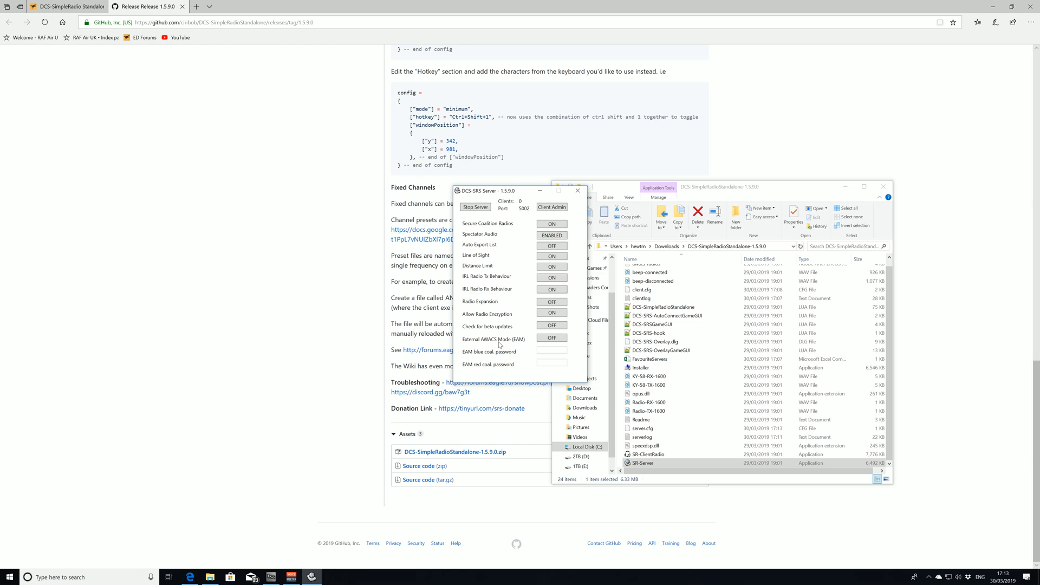
pyautogui.moveTo(503, 280)
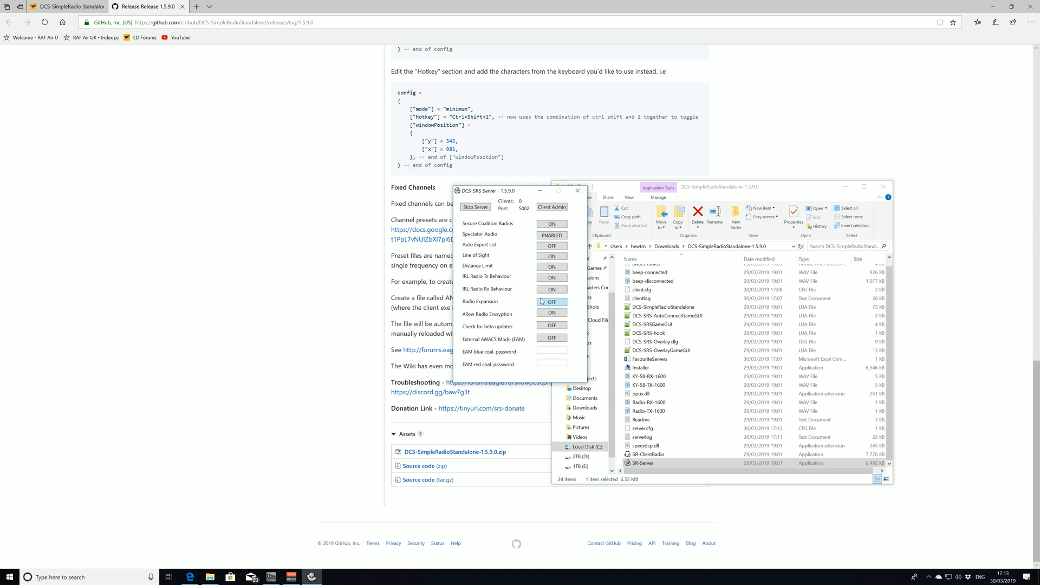
pyautogui.moveTo(507, 213)
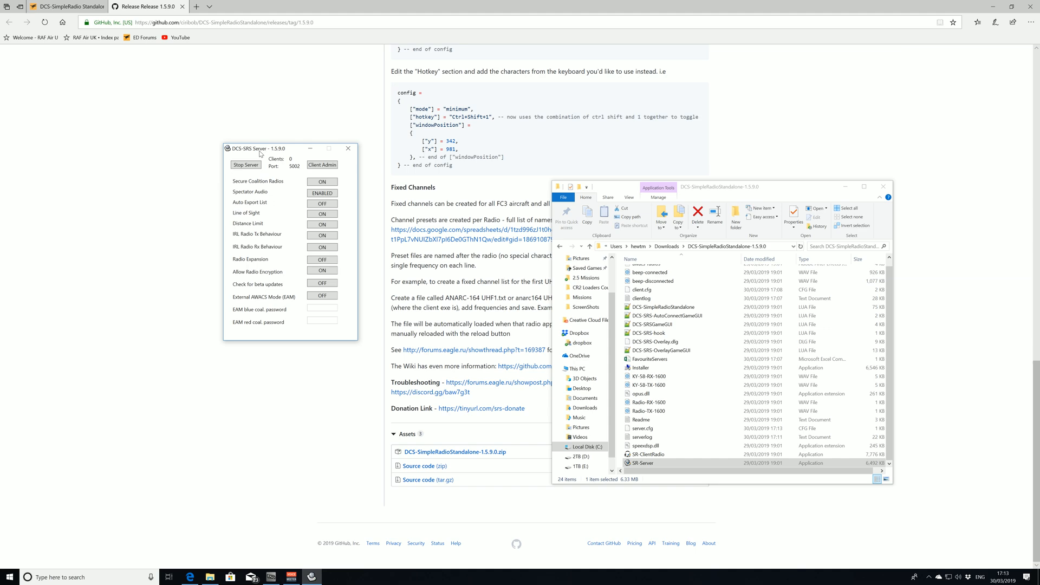
pyautogui.moveTo(846, 186)
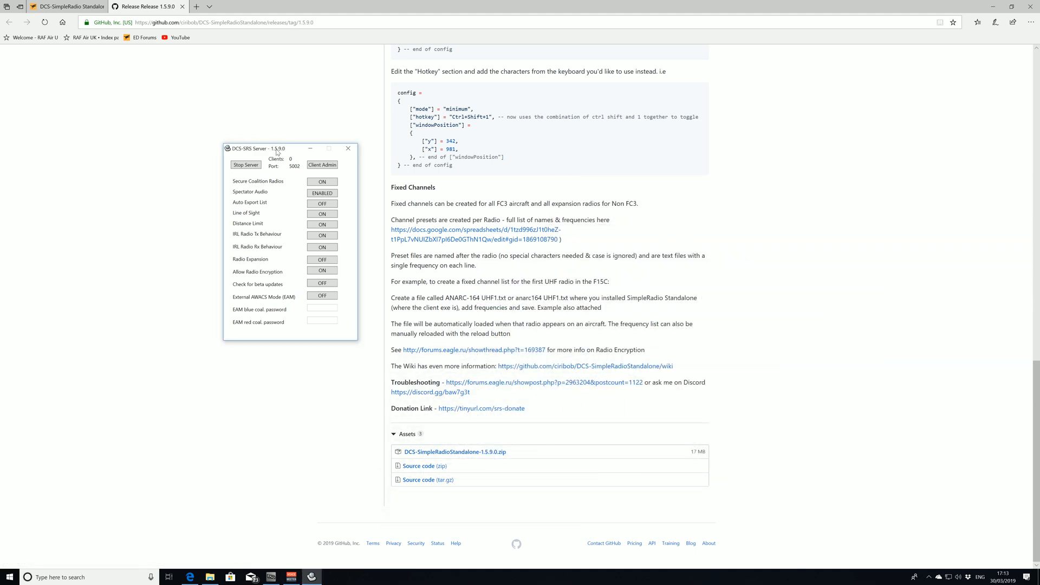
pyautogui.moveTo(259, 148); pyautogui.dragTo(197, 145)
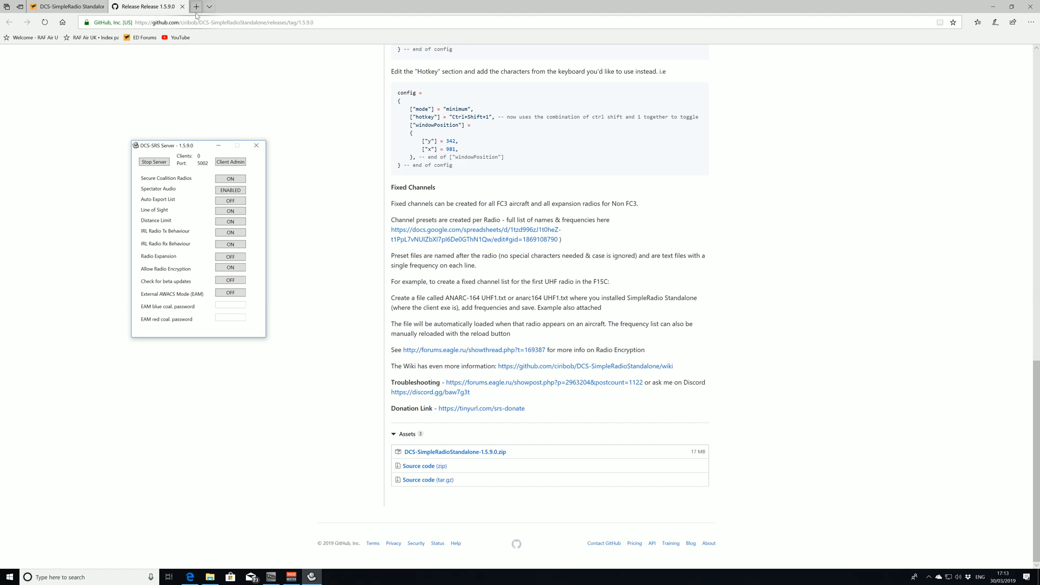
pyautogui.moveTo(196, 6)
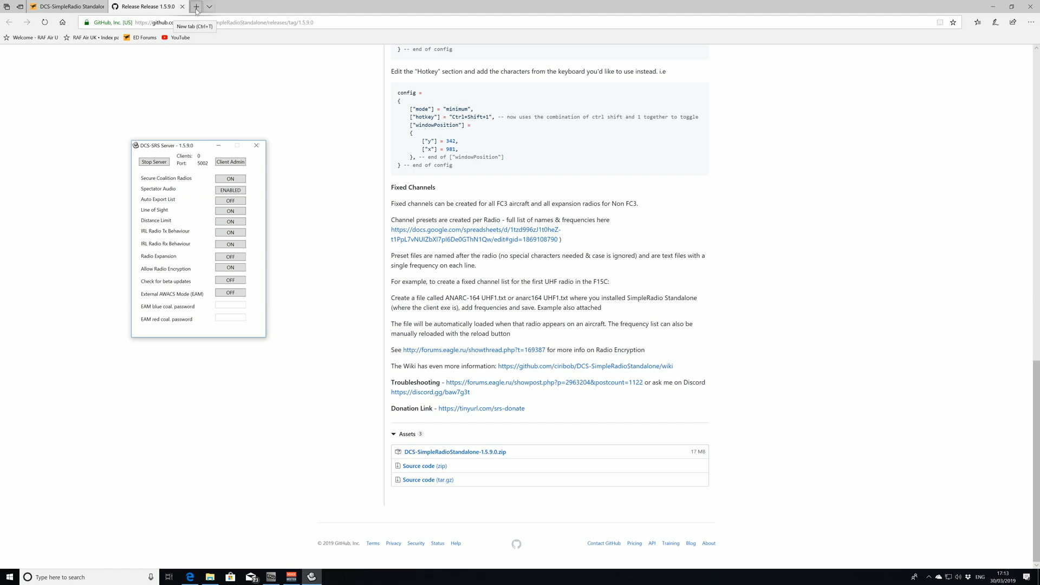
pyautogui.click(196, 7)
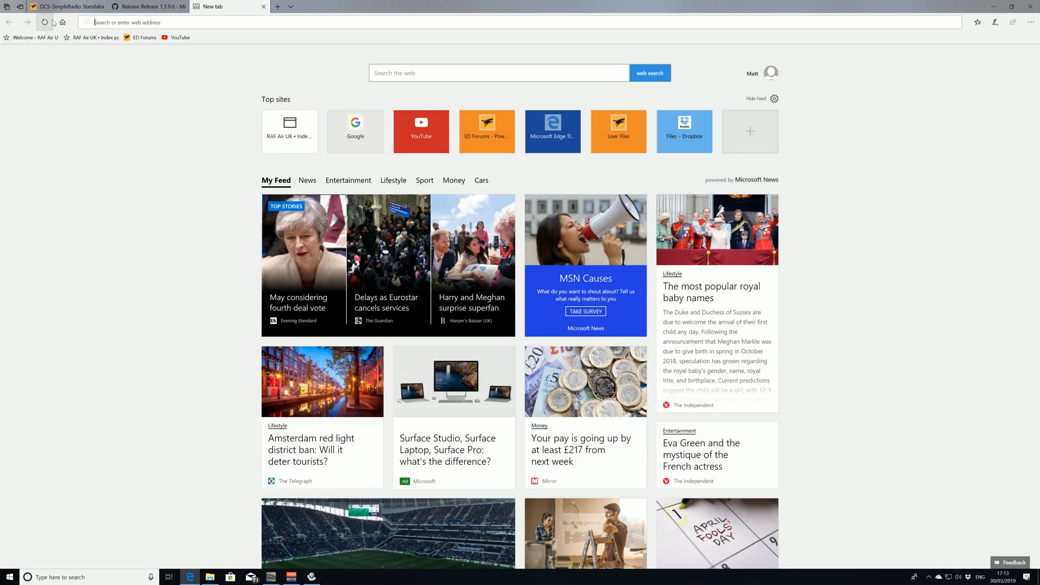
pyautogui.click(356, 131)
pyautogui.write('wh')
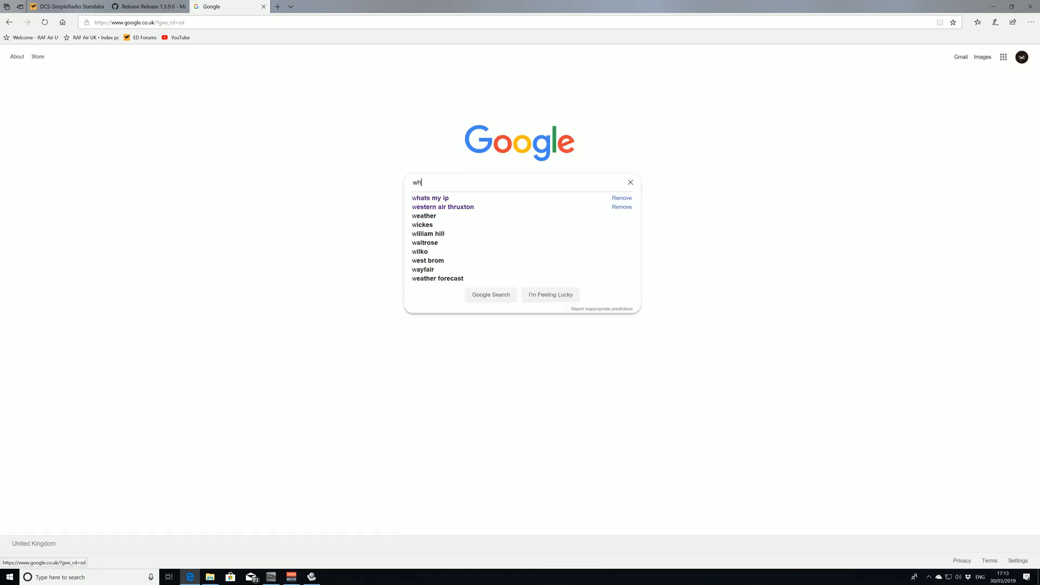
pyautogui.write('ats')
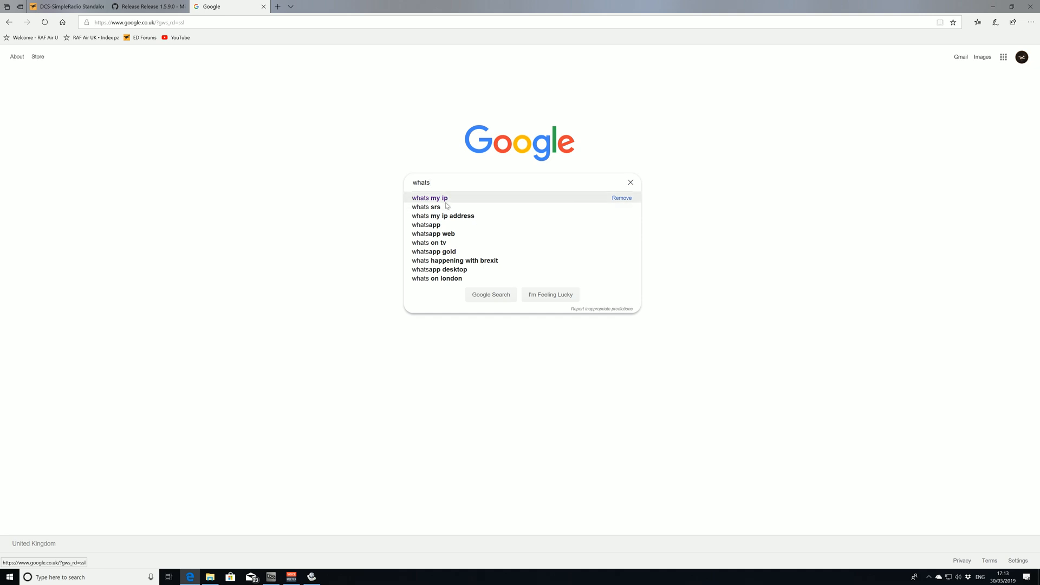
pyautogui.click(429, 197)
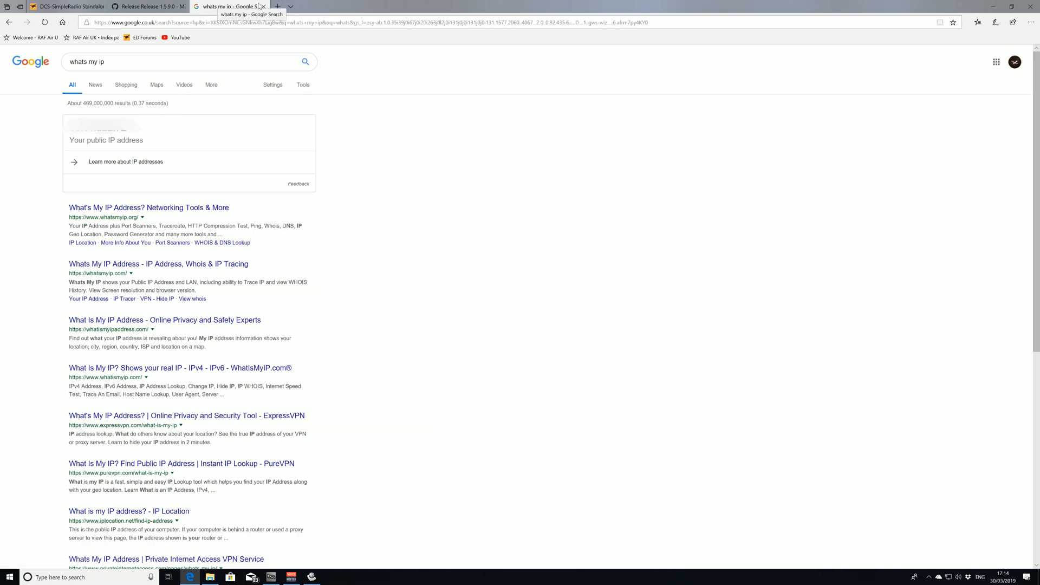
pyautogui.moveTo(265, 7)
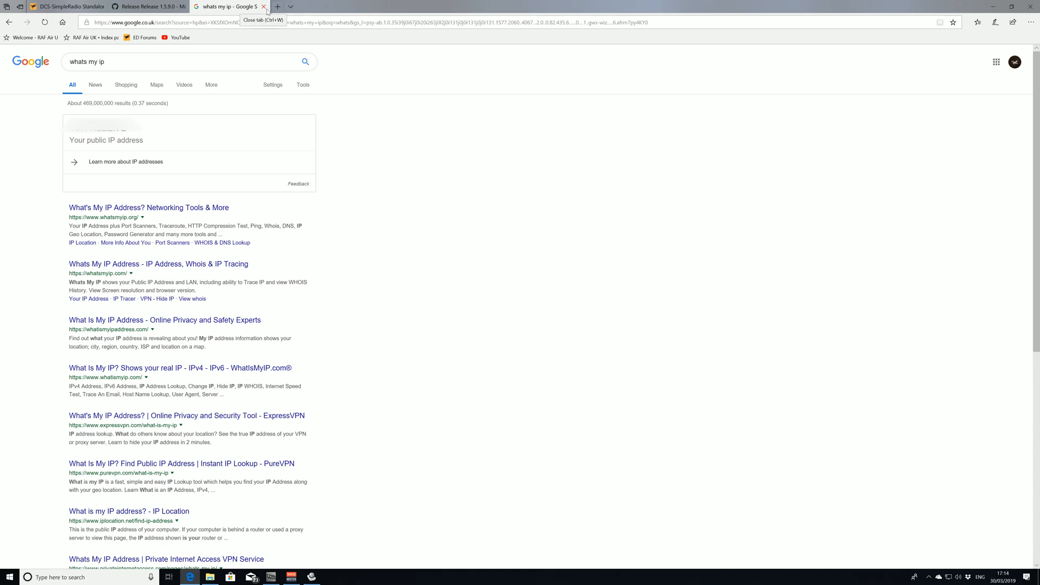
pyautogui.click(265, 7)
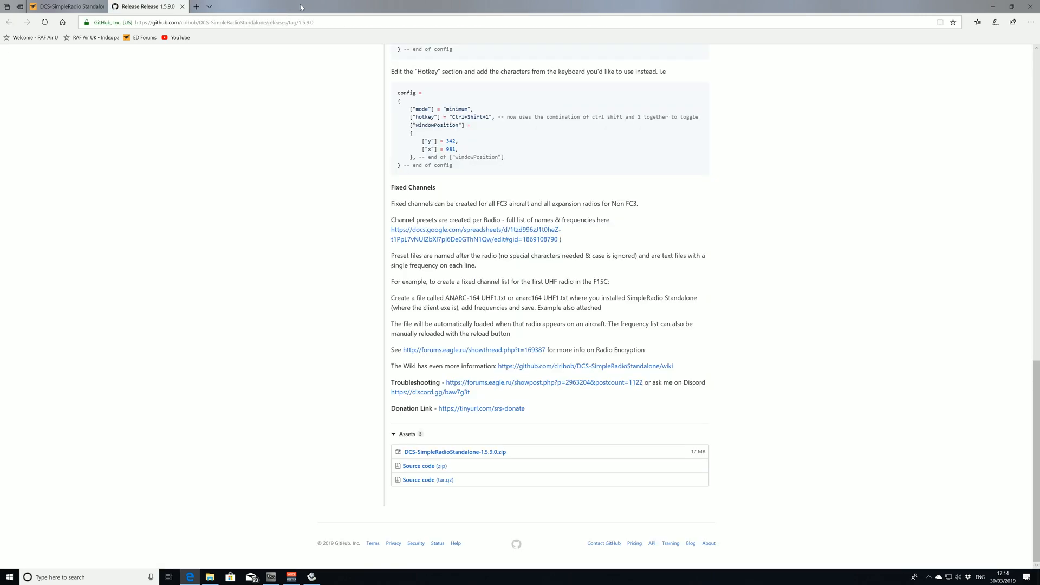
pyautogui.scroll(3)
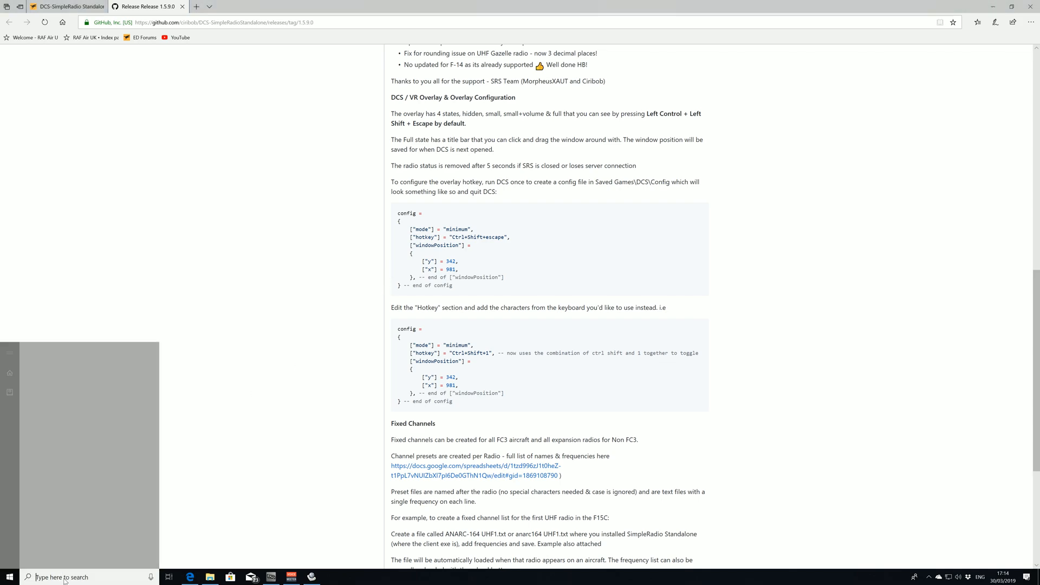
pyautogui.write('cmd')
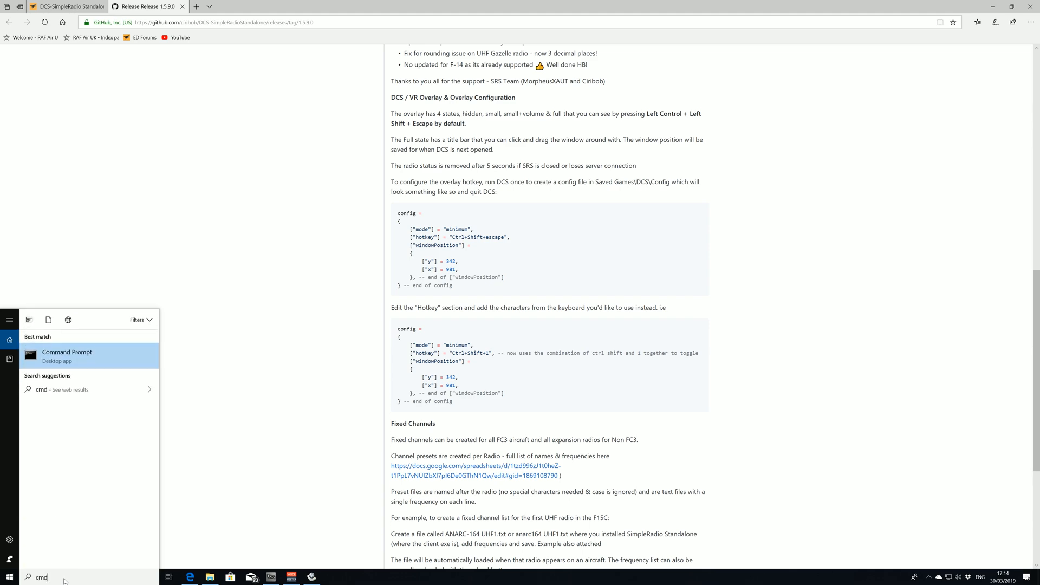
pyautogui.click(68, 357)
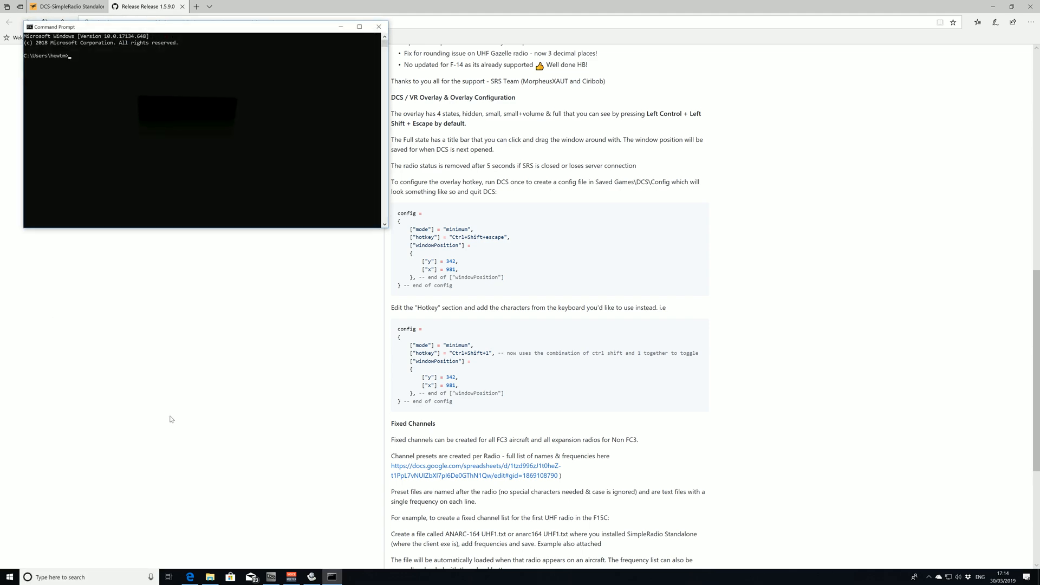
pyautogui.write('ipconfig')
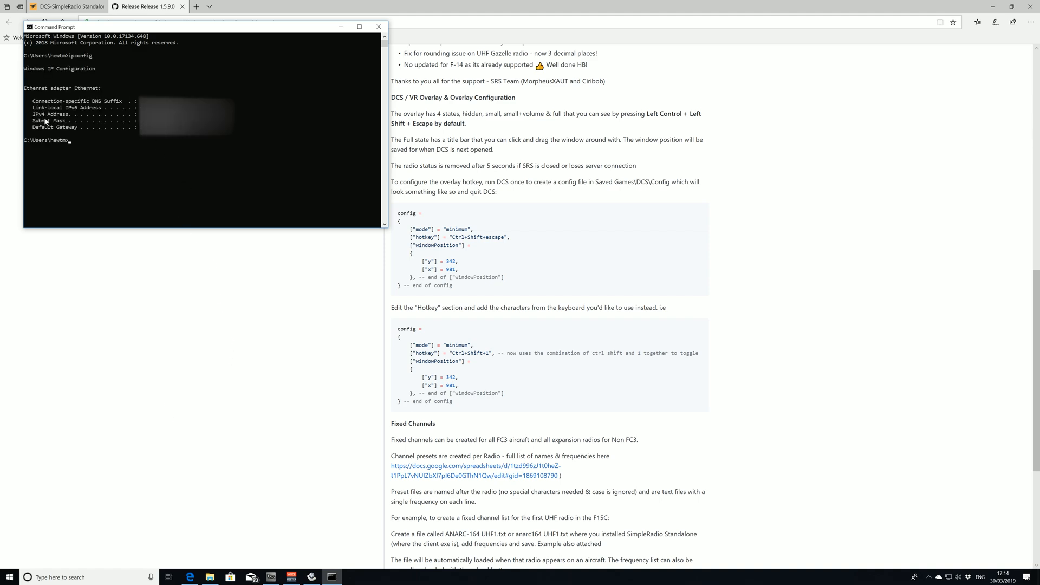
pyautogui.moveTo(124, 117)
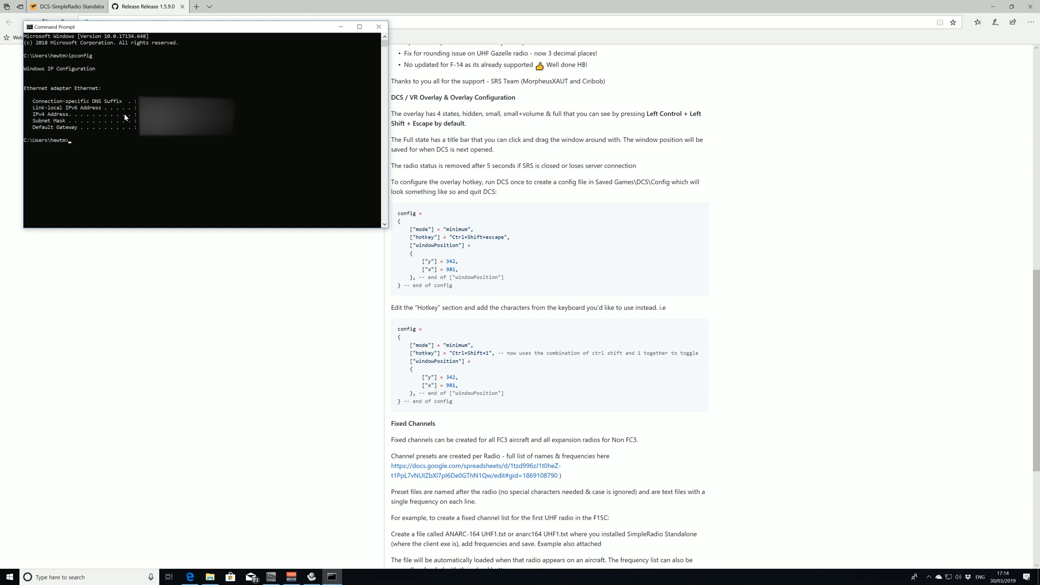
pyautogui.moveTo(83, 118)
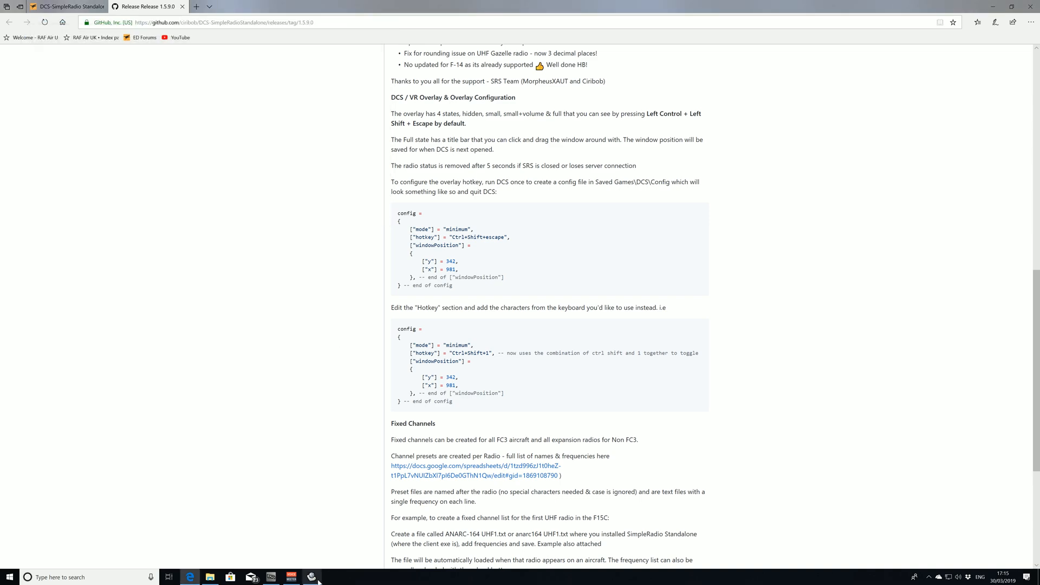
# Connect the SRS client to the server and view it in the server's client list
pyautogui.click(209, 576)
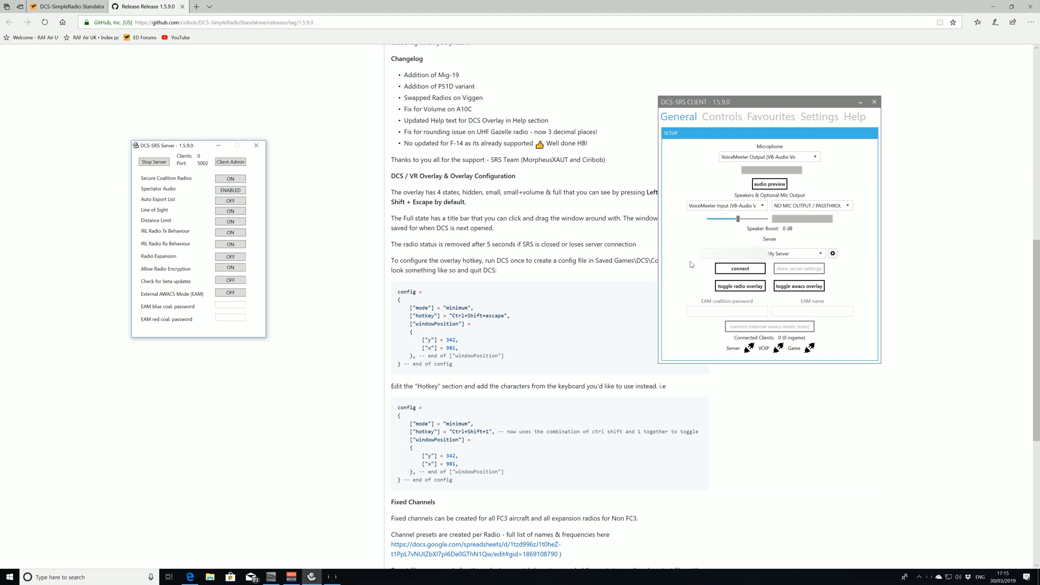
pyautogui.moveTo(809, 268)
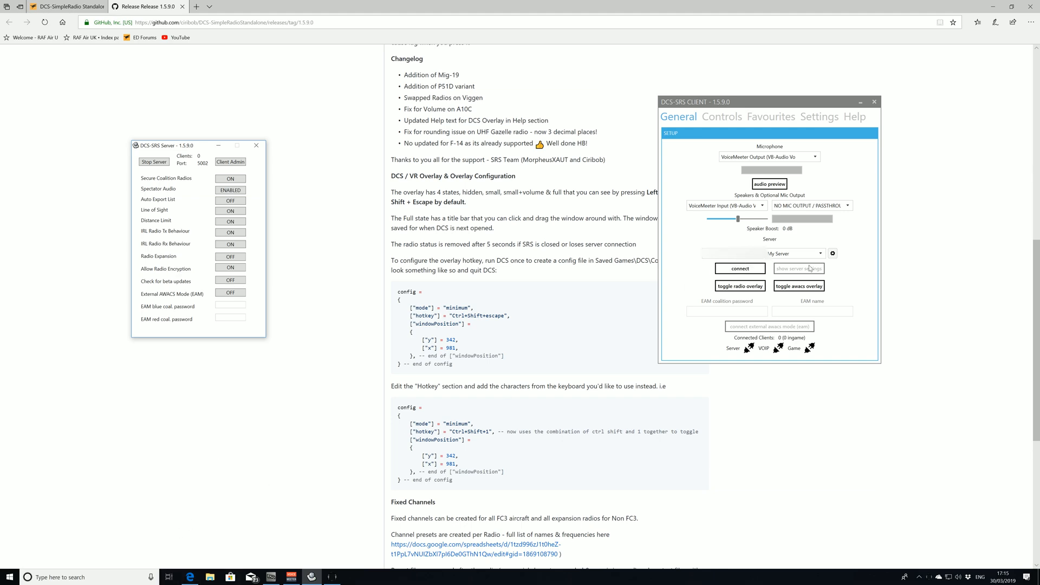
pyautogui.click(738, 267)
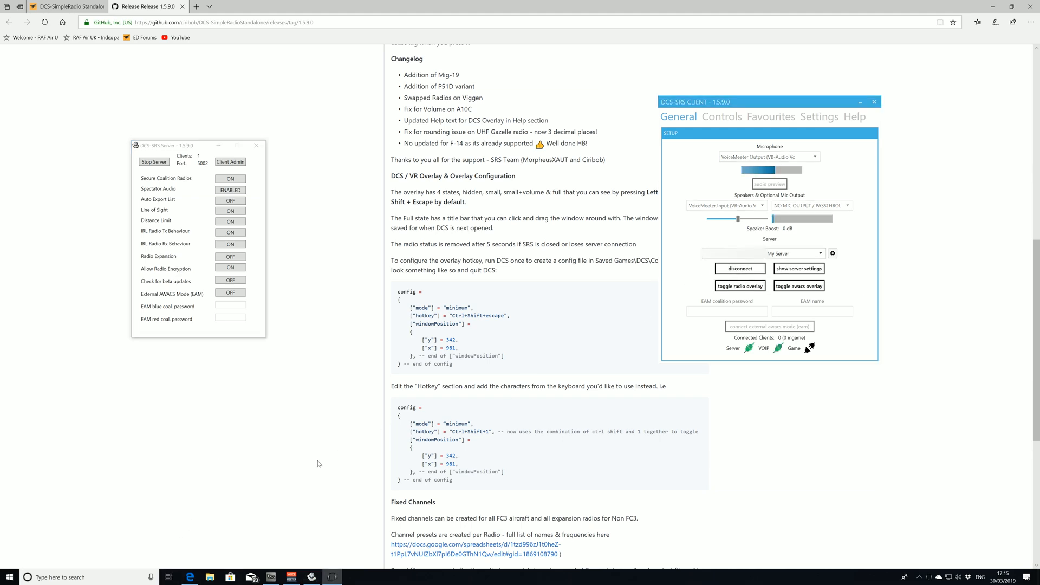
pyautogui.click(230, 161)
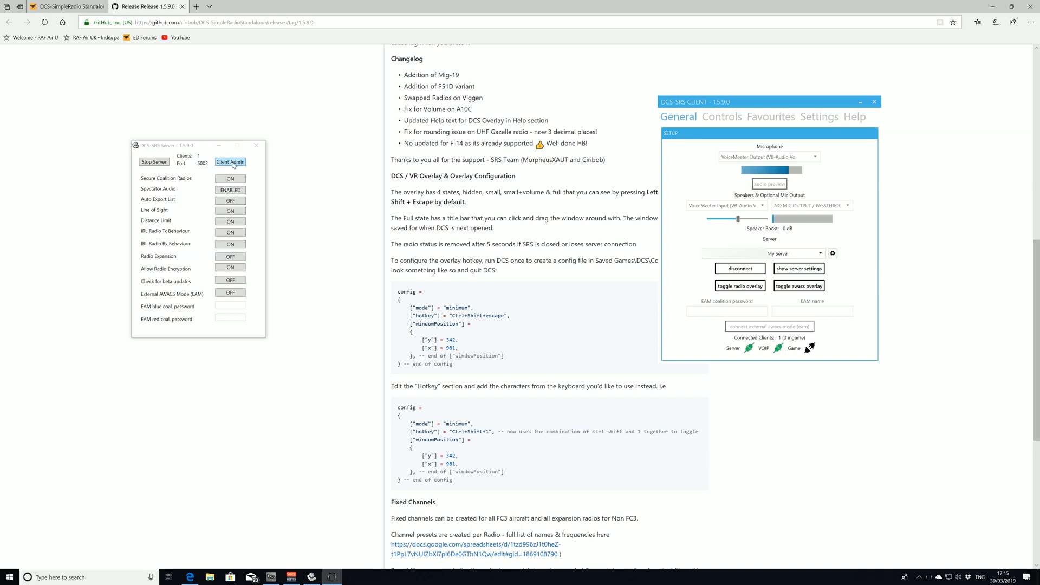
pyautogui.click(229, 161)
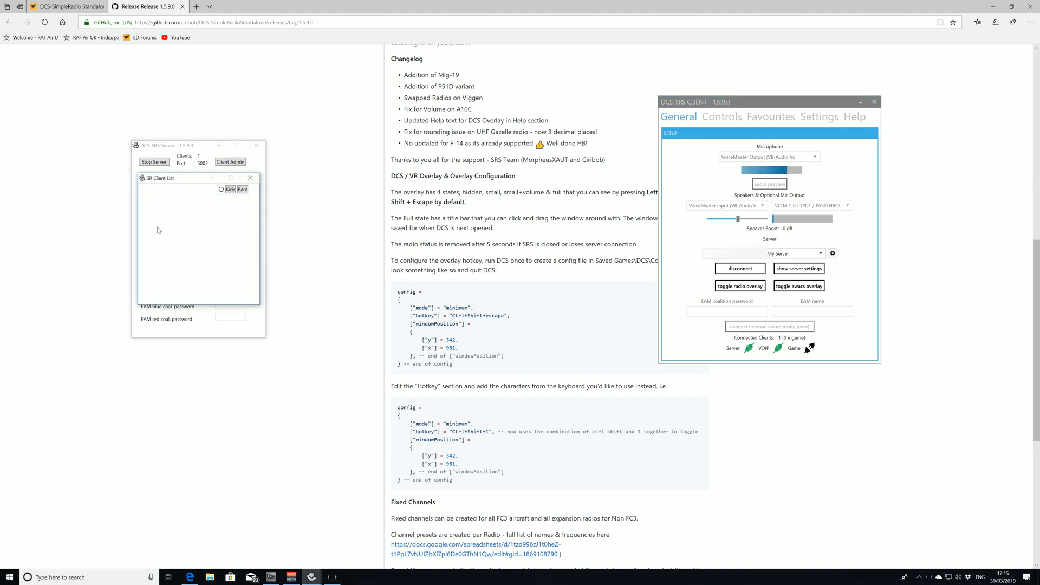
pyautogui.moveTo(250, 178)
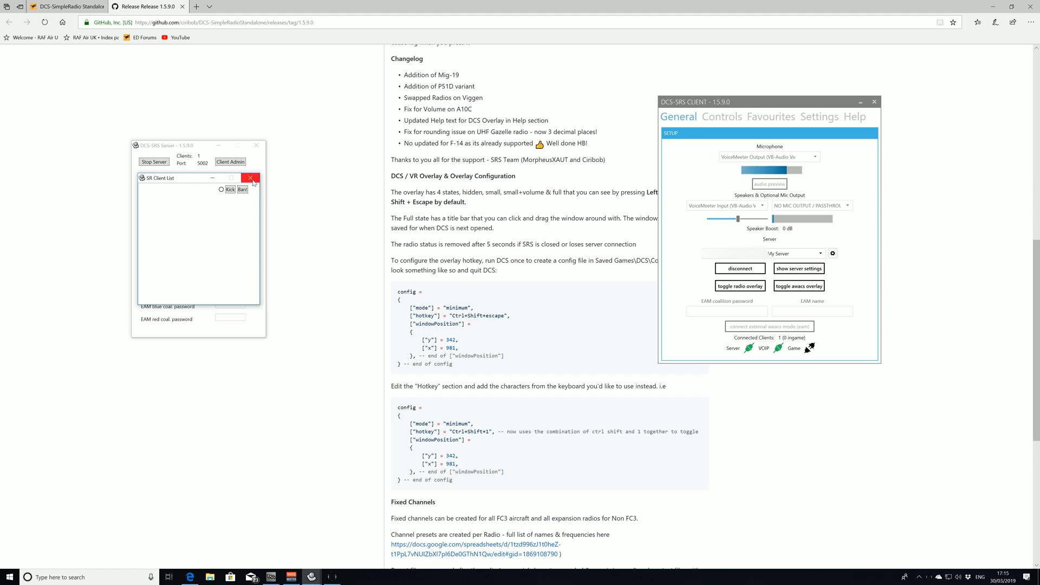
# Close the SR Client List and disconnect the client from the server
pyautogui.click(250, 177)
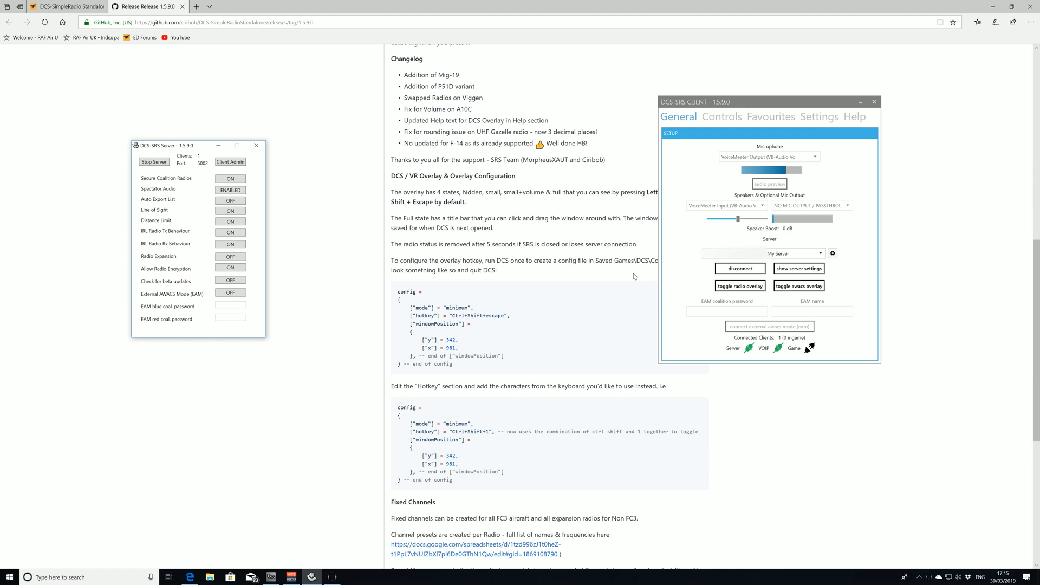
pyautogui.click(739, 268)
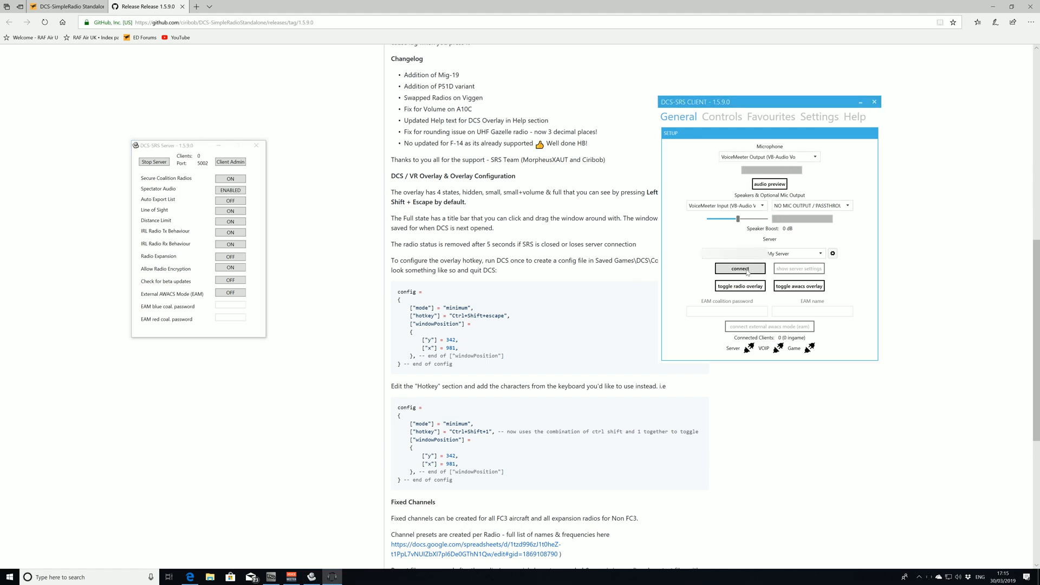
# Close the SRS Client window, leaving the server running with zero clients
pyautogui.click(874, 102)
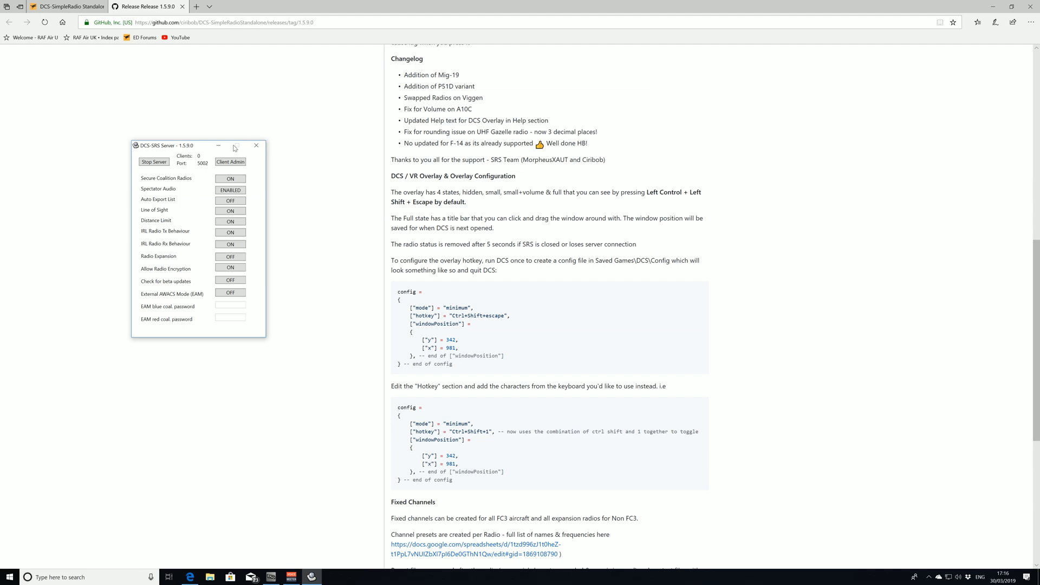
pyautogui.scroll(3)
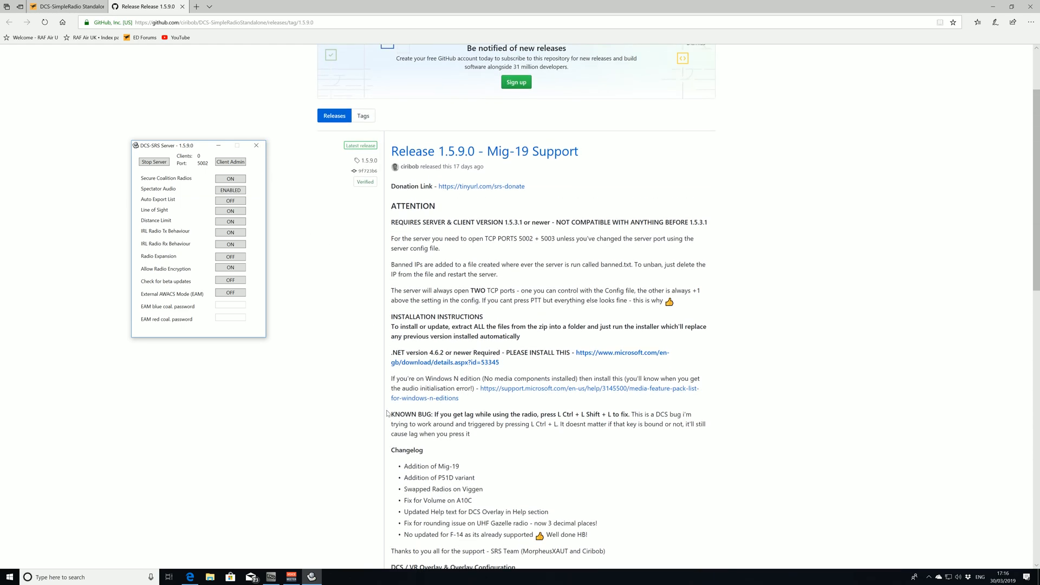
pyautogui.scroll(3)
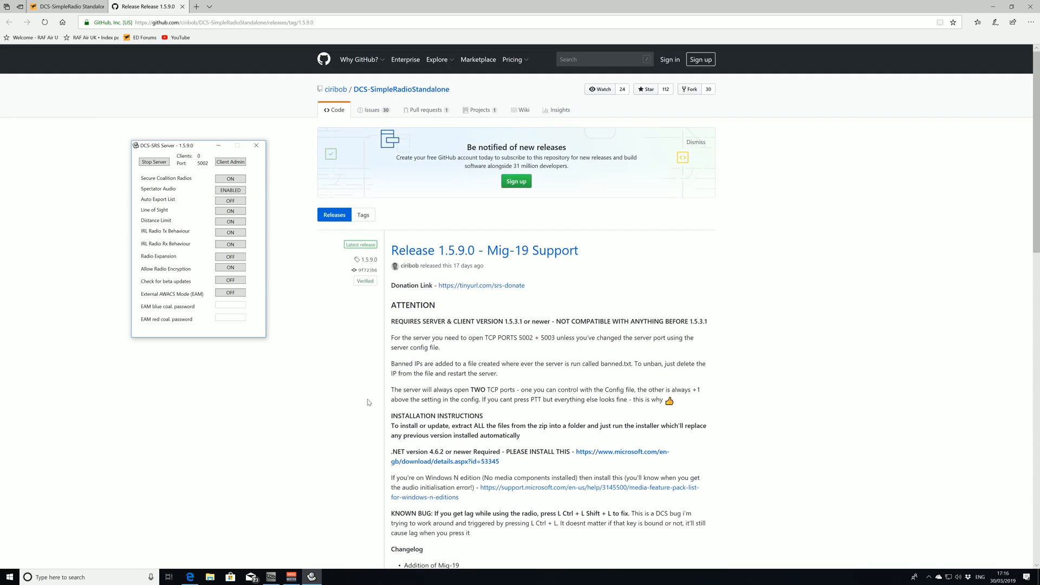